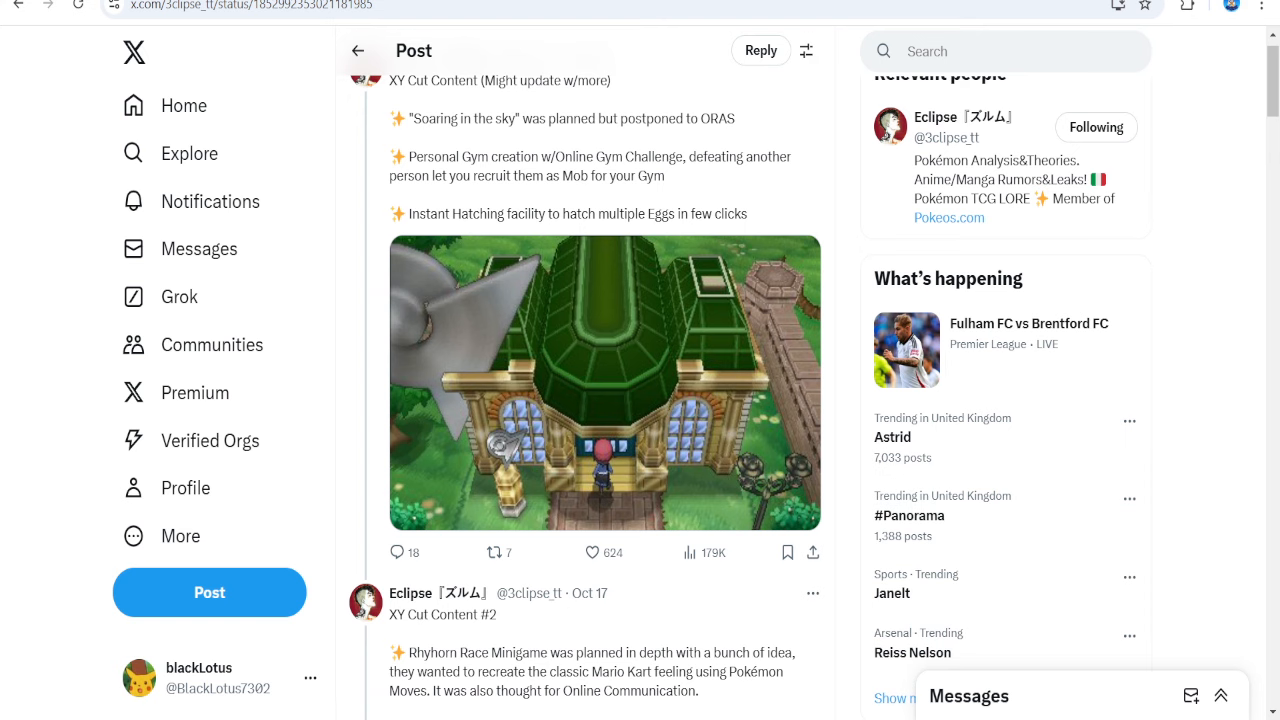
Scroll past XY Cut Content #1 to the #2 post with the Rhyhorn Race slides
scroll("down", 3)
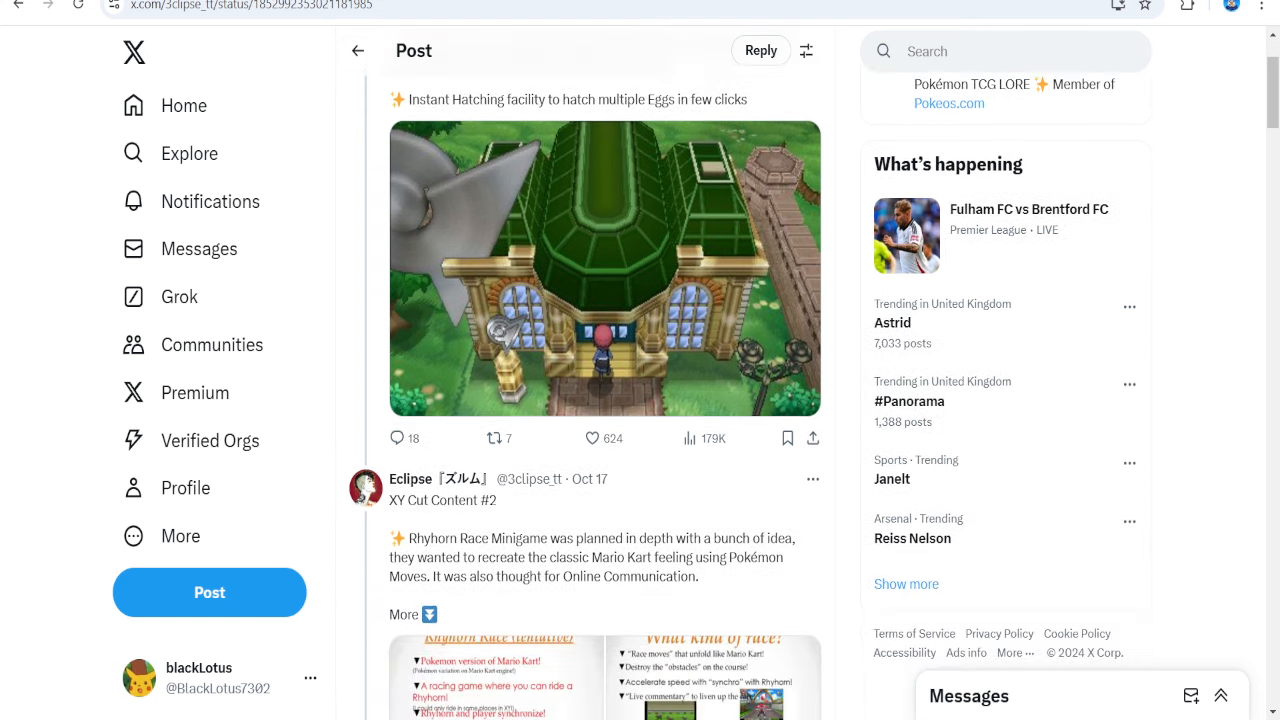
scroll("down", 3)
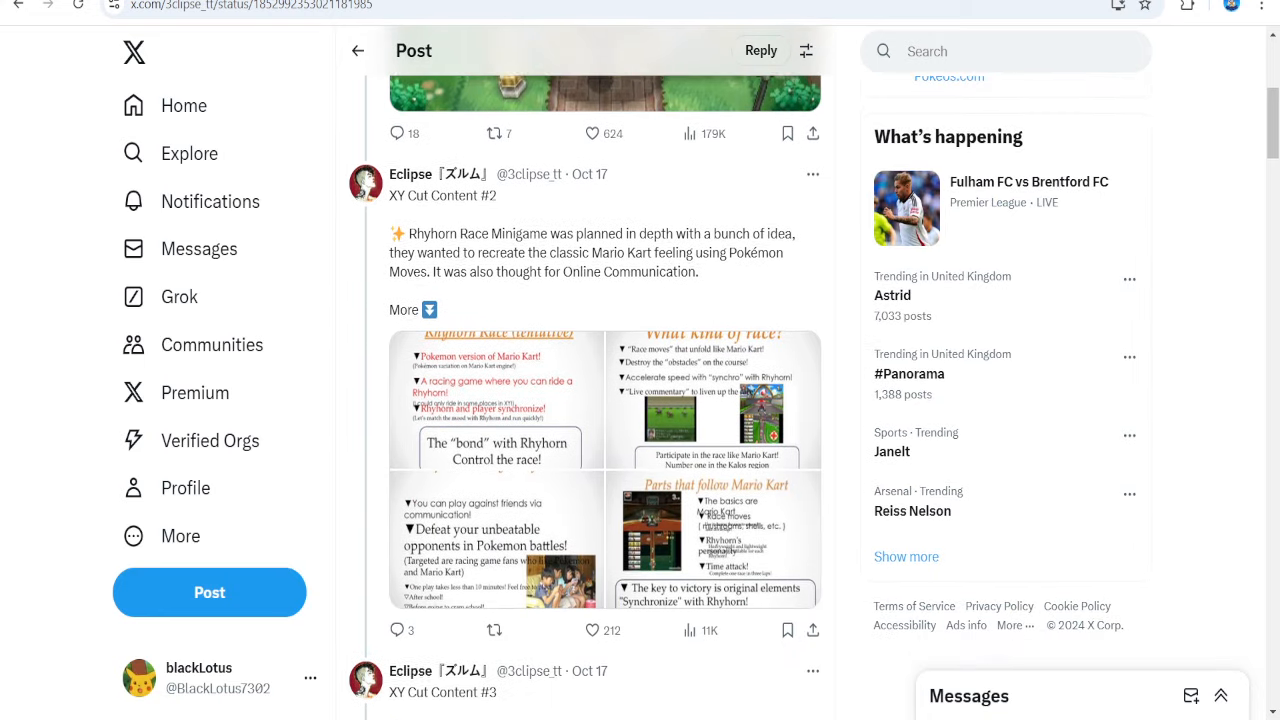
scroll("down", 3)
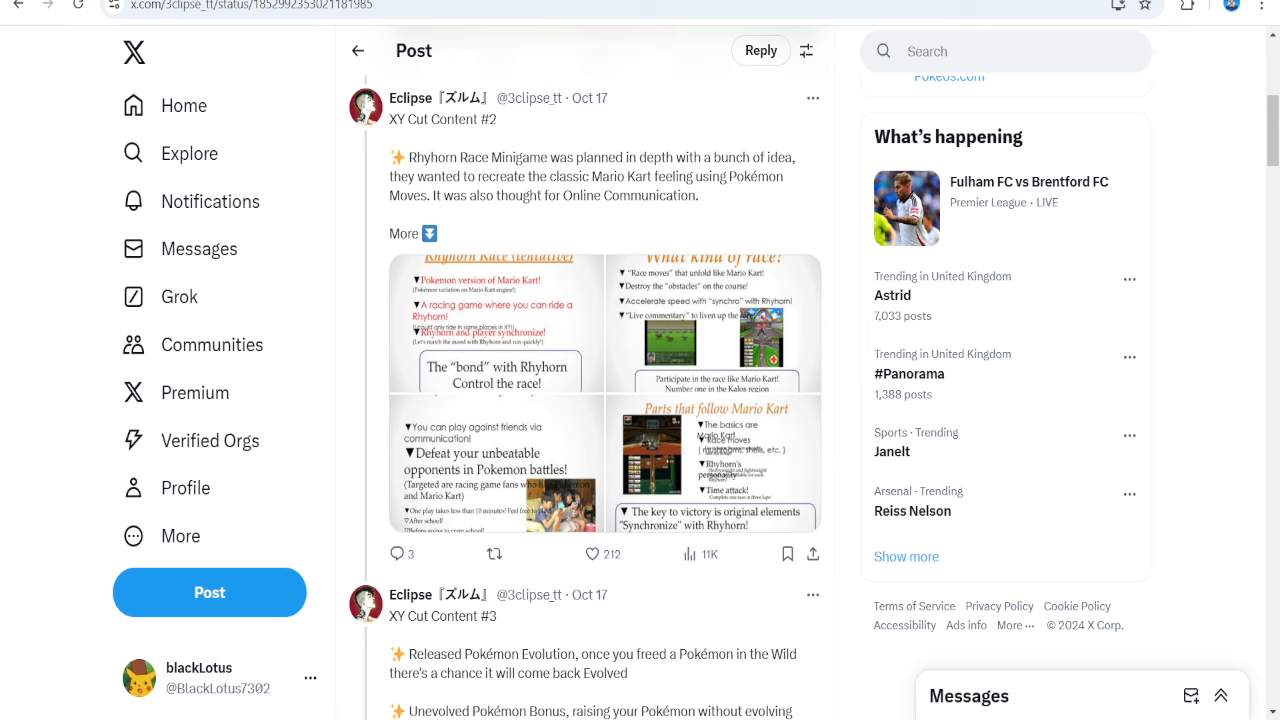
scroll("down", 3)
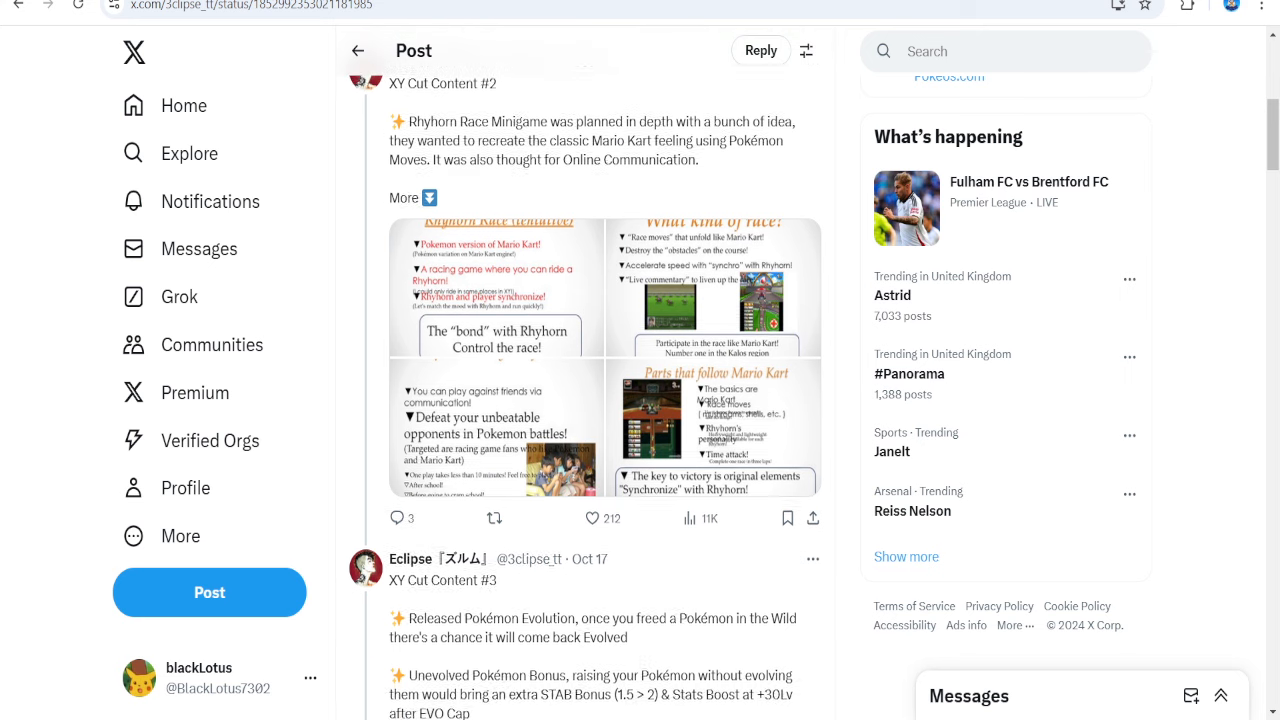
scroll("down", 3)
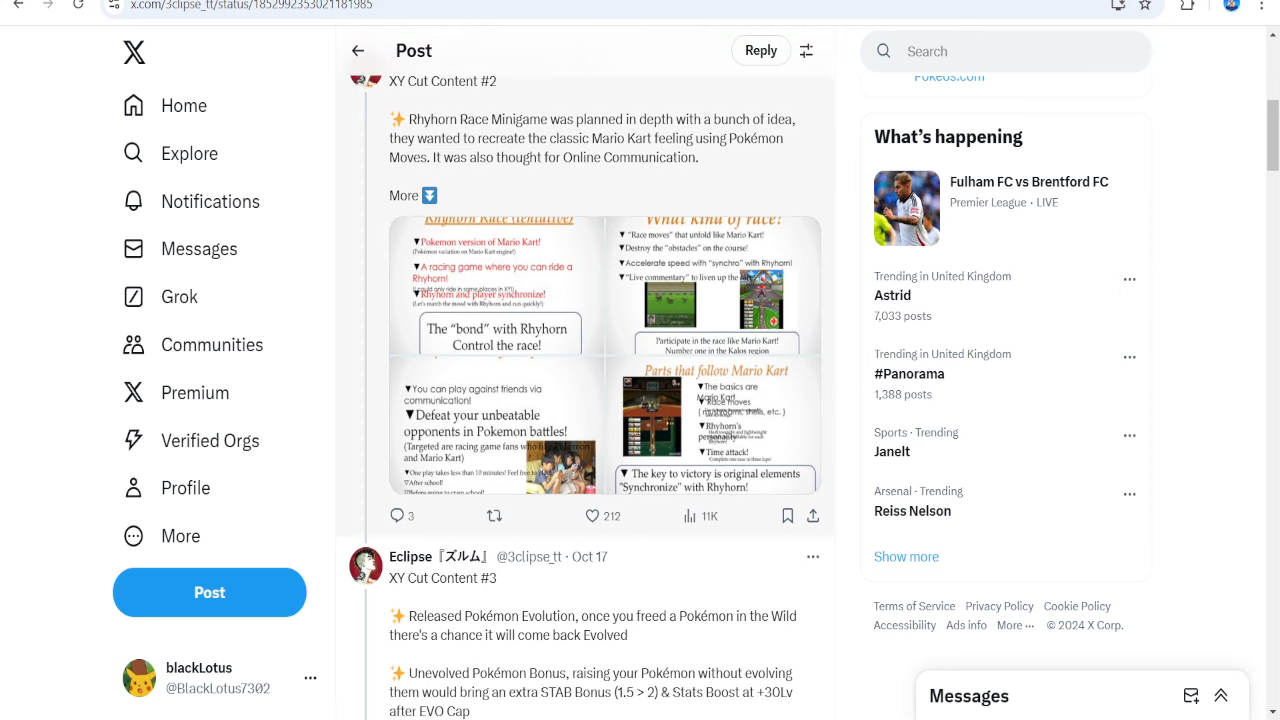
left_click(494, 288)
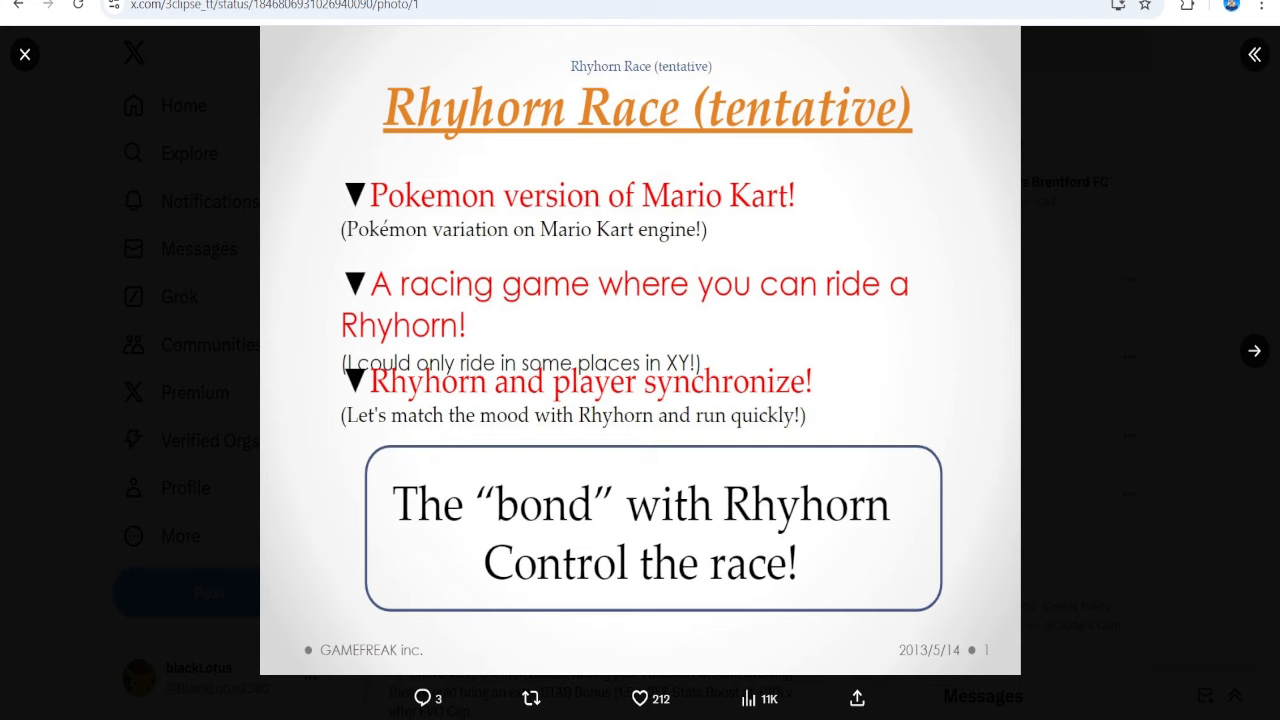
left_click(1254, 350)
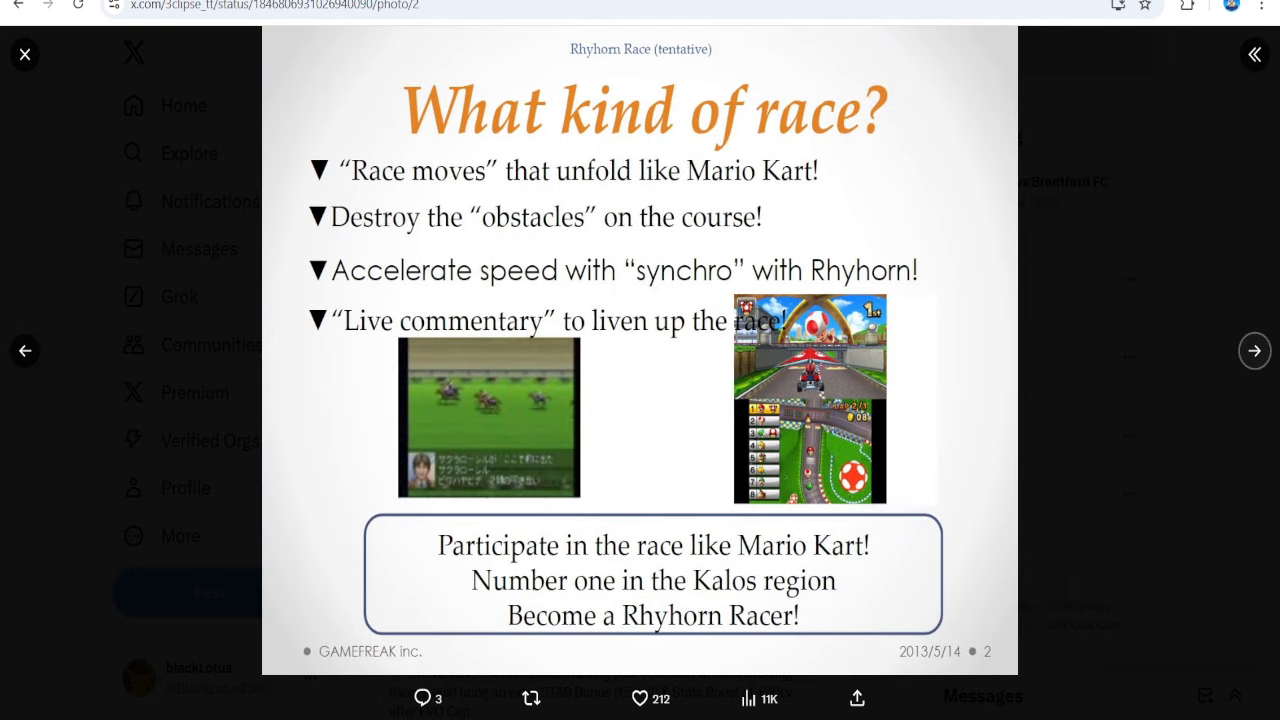
left_click(1254, 350)
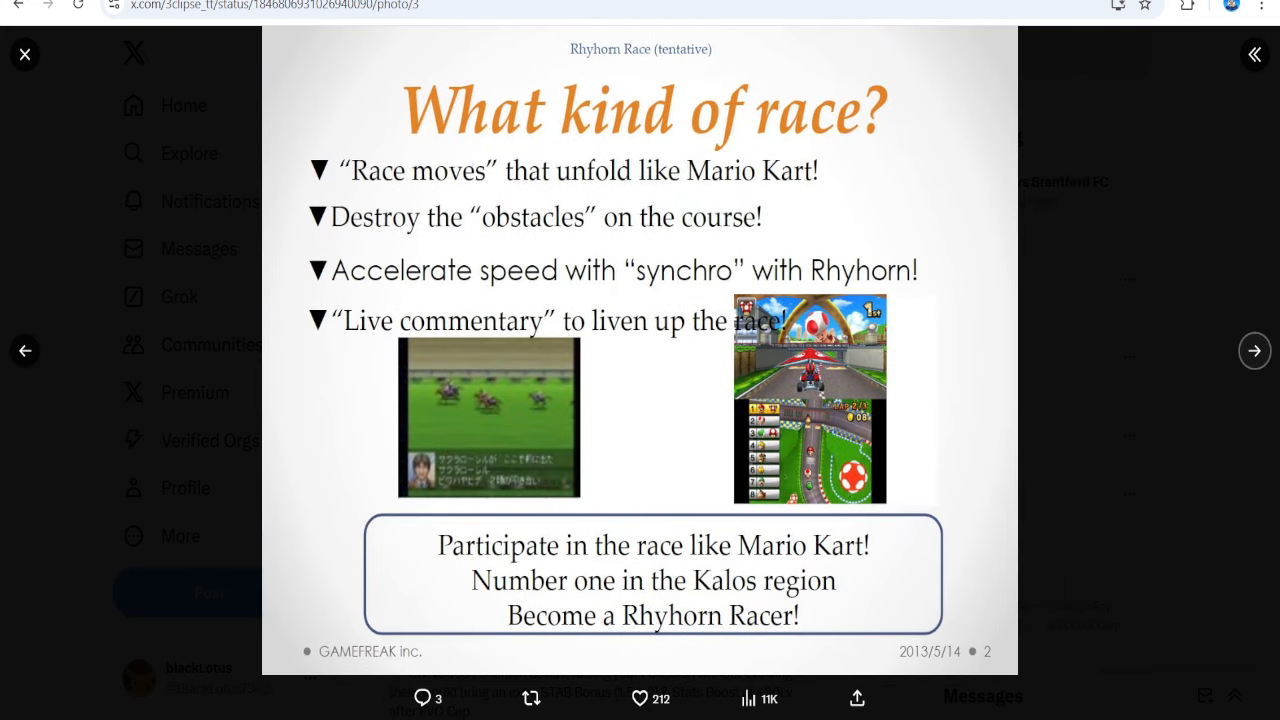
left_click(1252, 350)
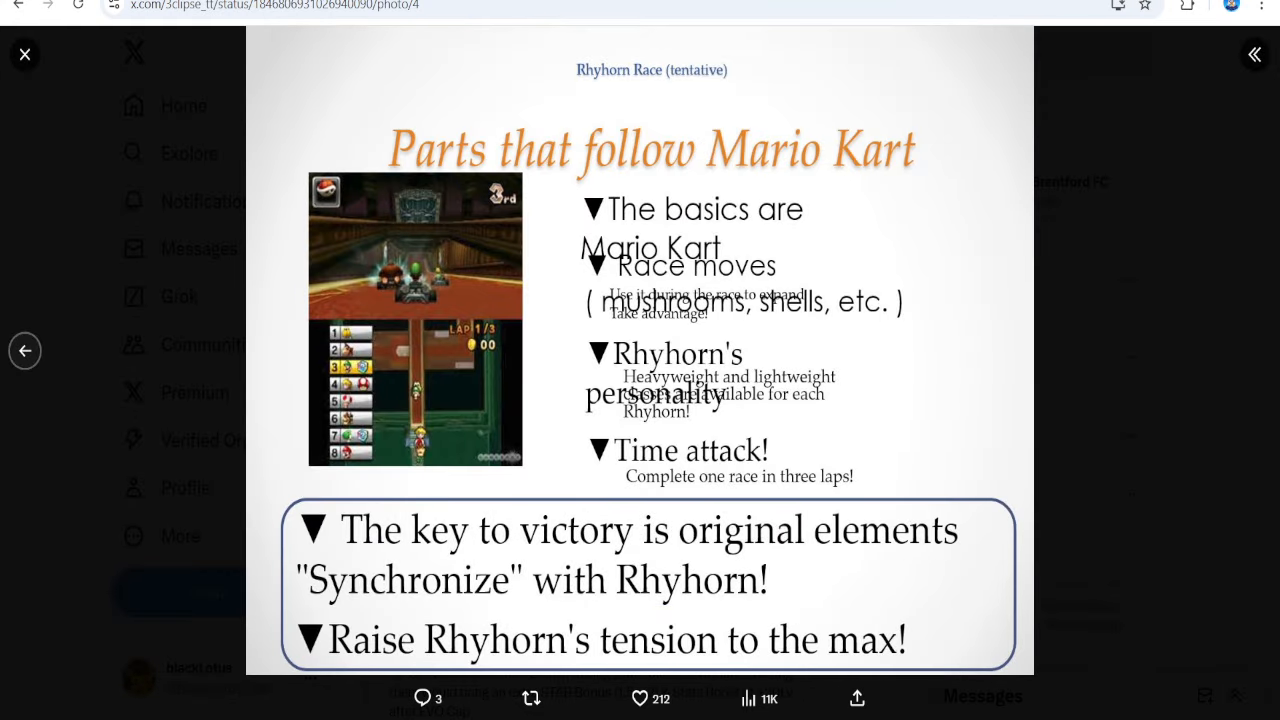
left_click(24, 54)
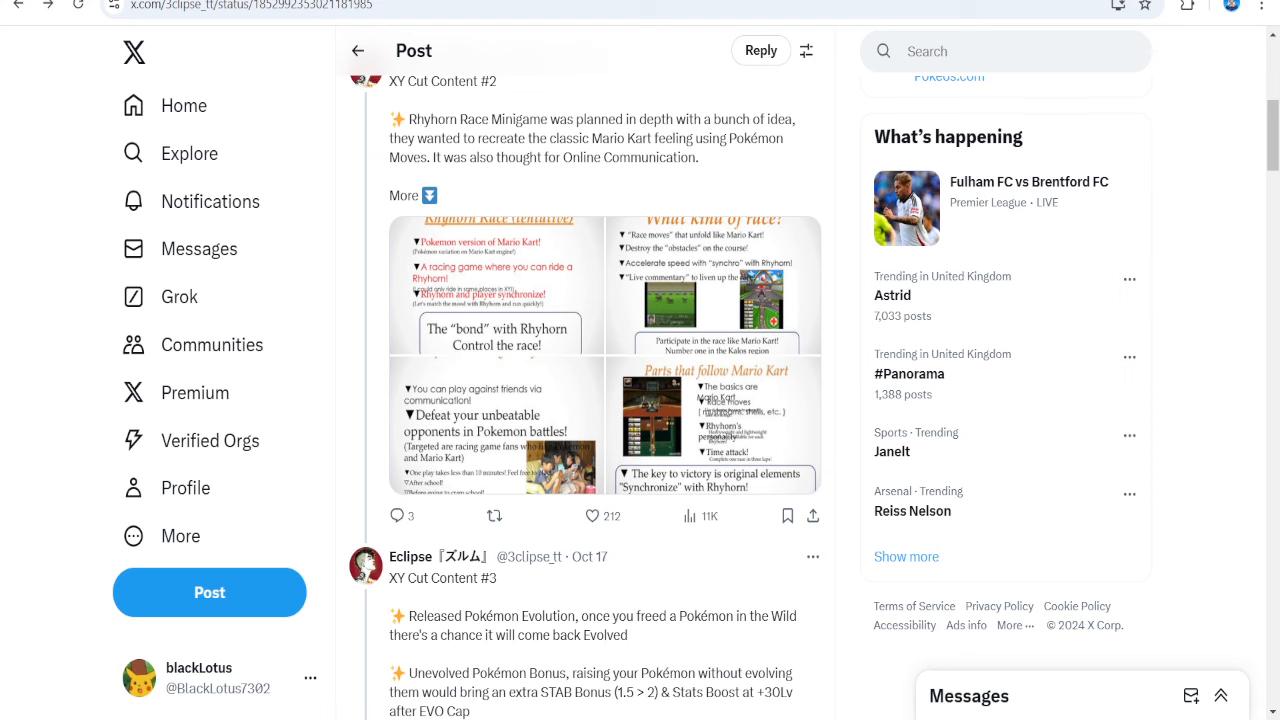
Scroll until XY Cut Content #3 on released Pokémon evolving is fully in view
scroll("down", 3)
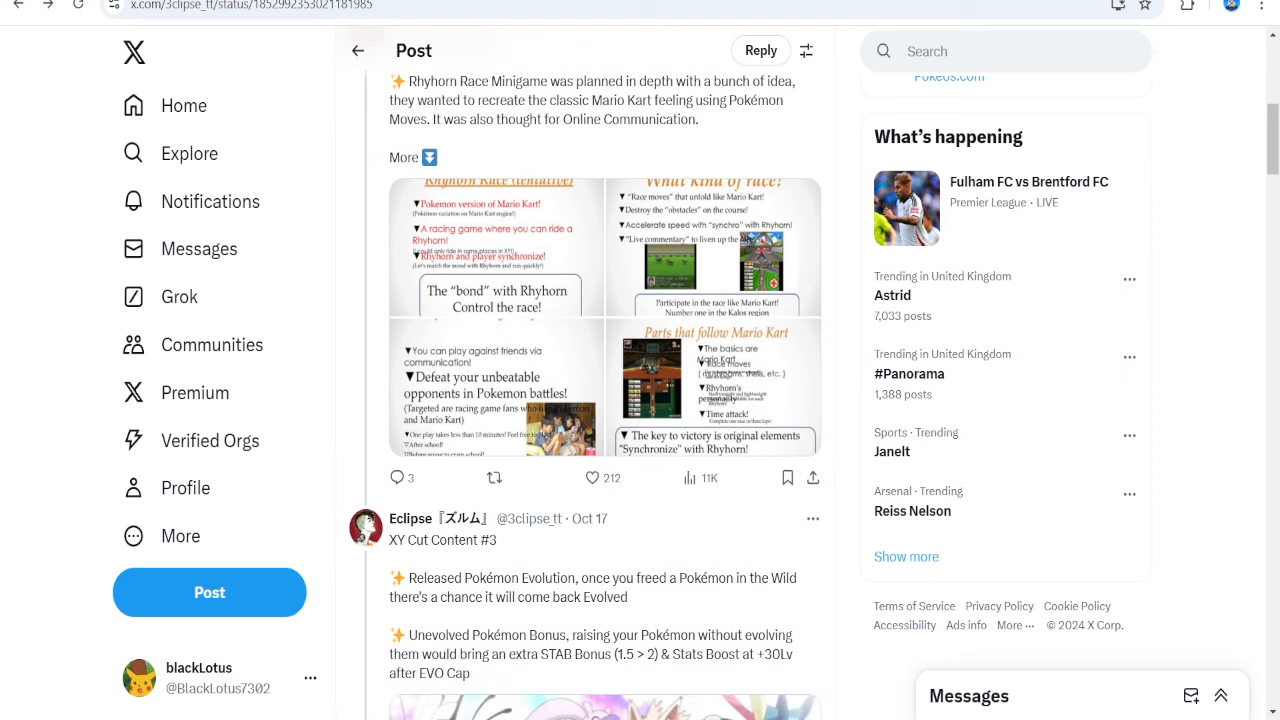
scroll("down", 3)
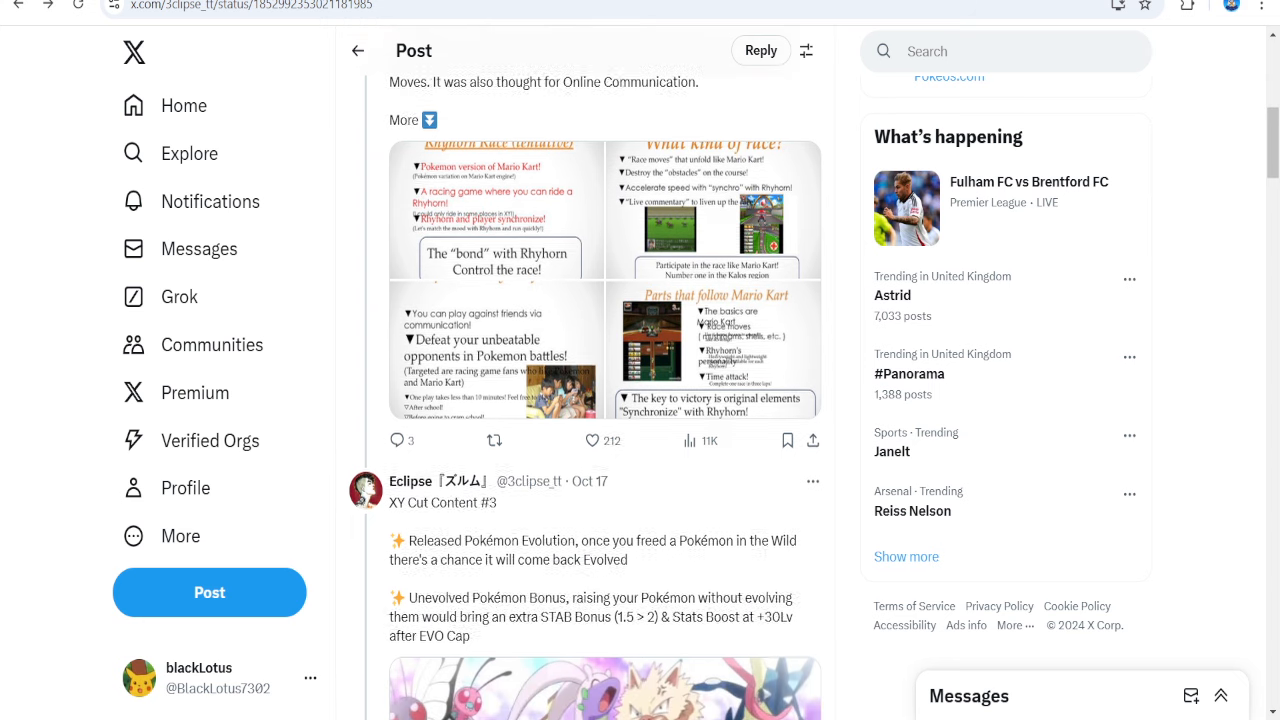
scroll("down", 3)
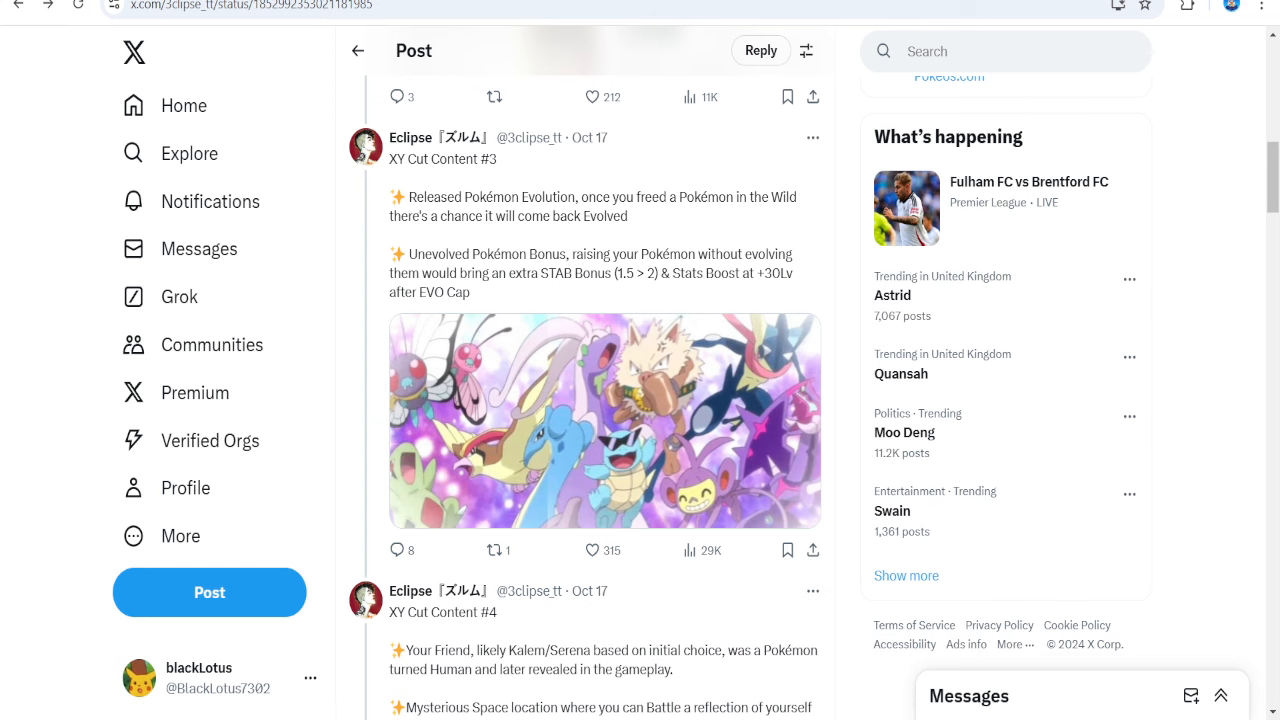
Scroll past #4's Pokémon Virus sketch to the XY Cut Content #5 Mega Evolution post
scroll("down", 3)
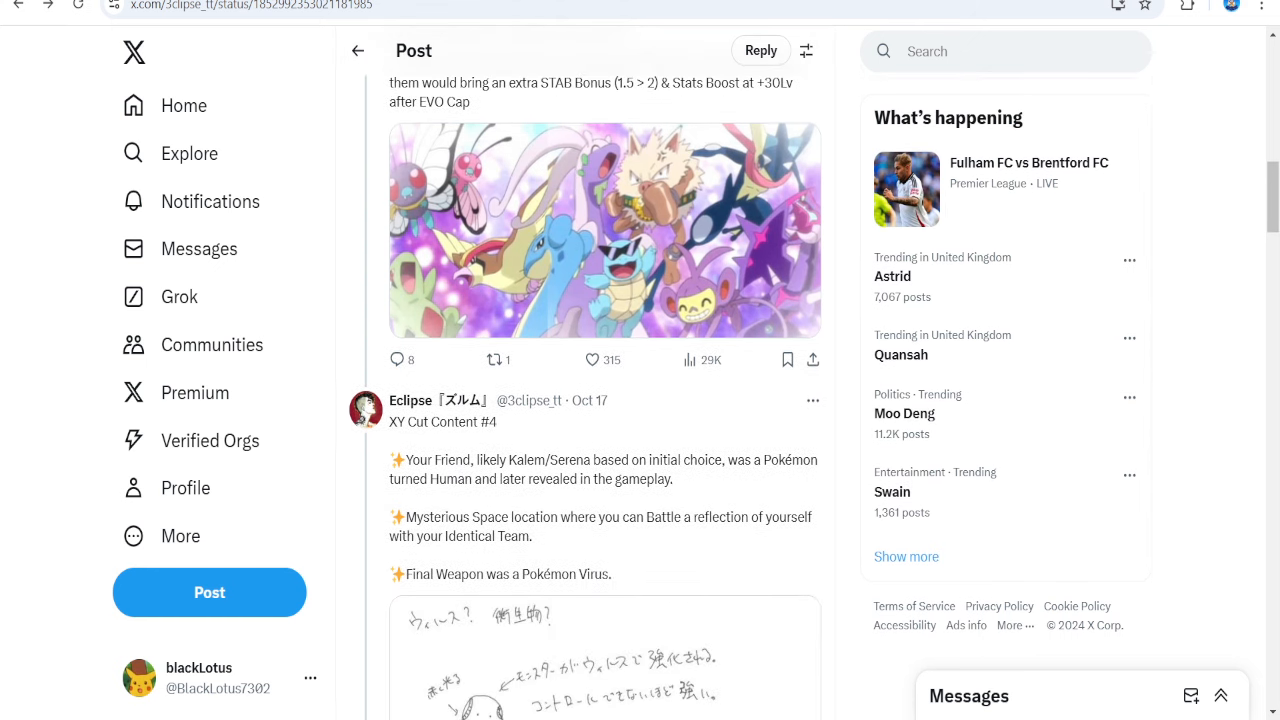
scroll("down", 3)
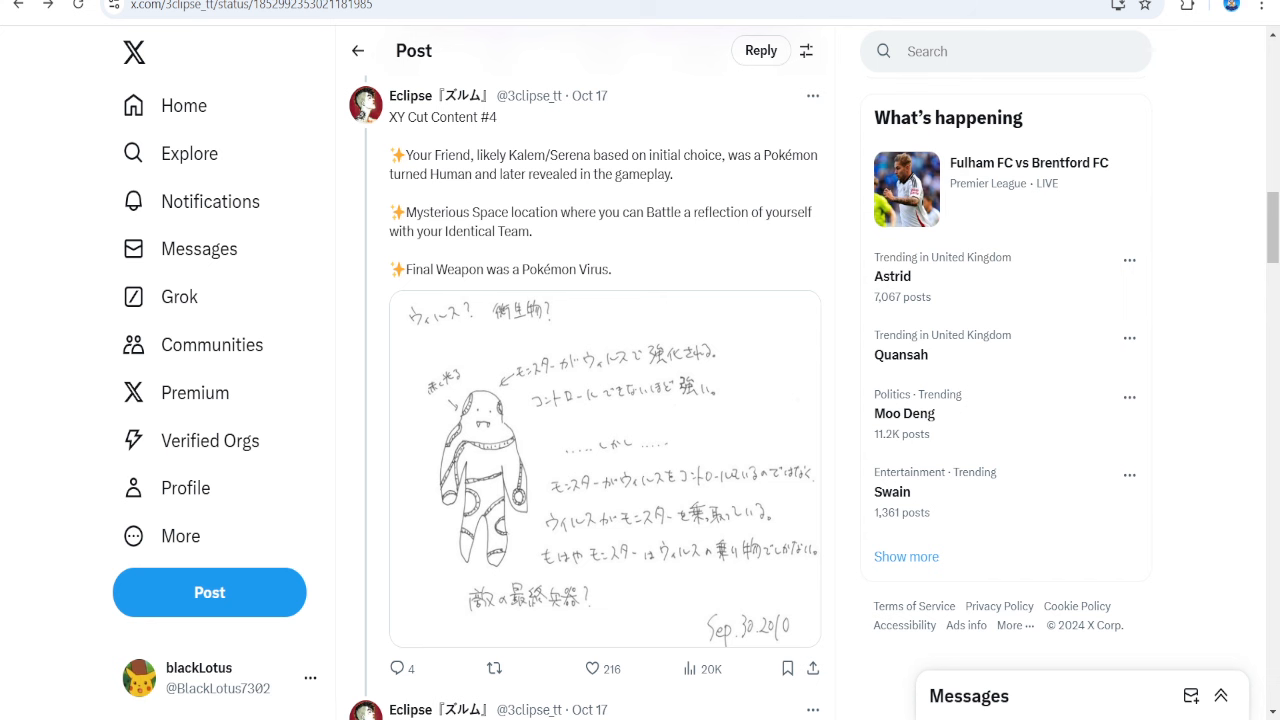
scroll("down", 3)
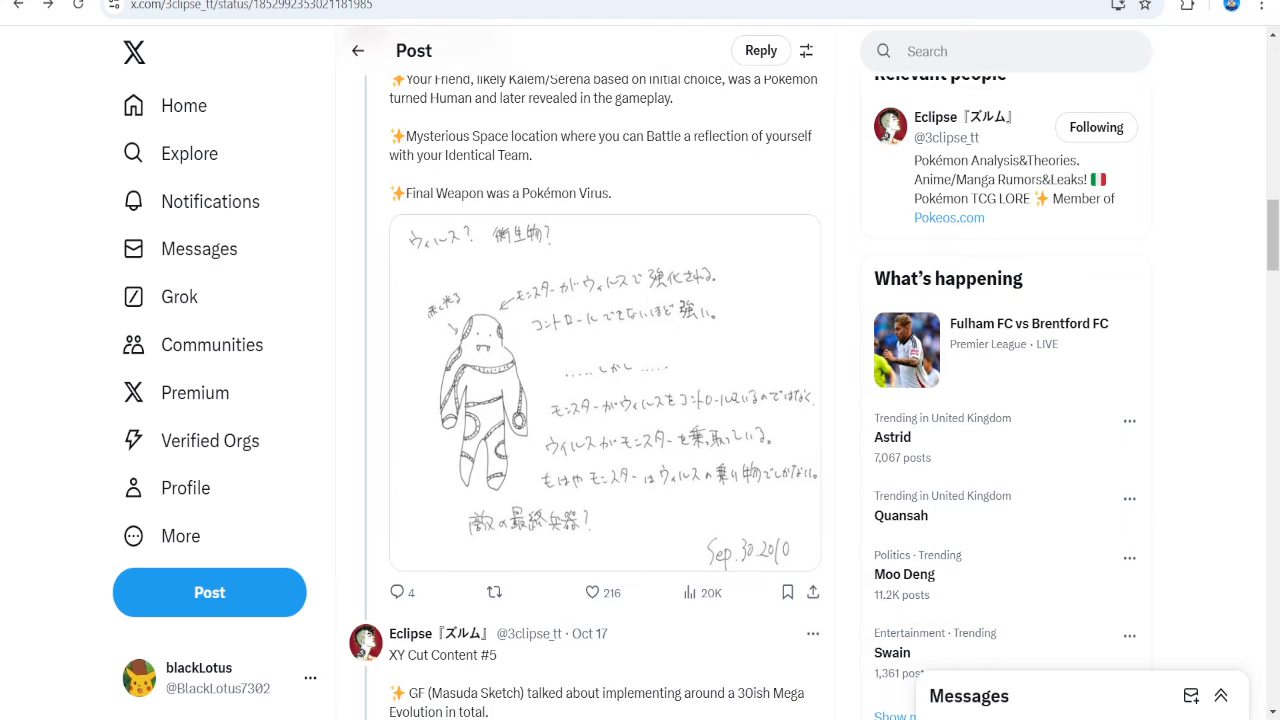
scroll("down", 3)
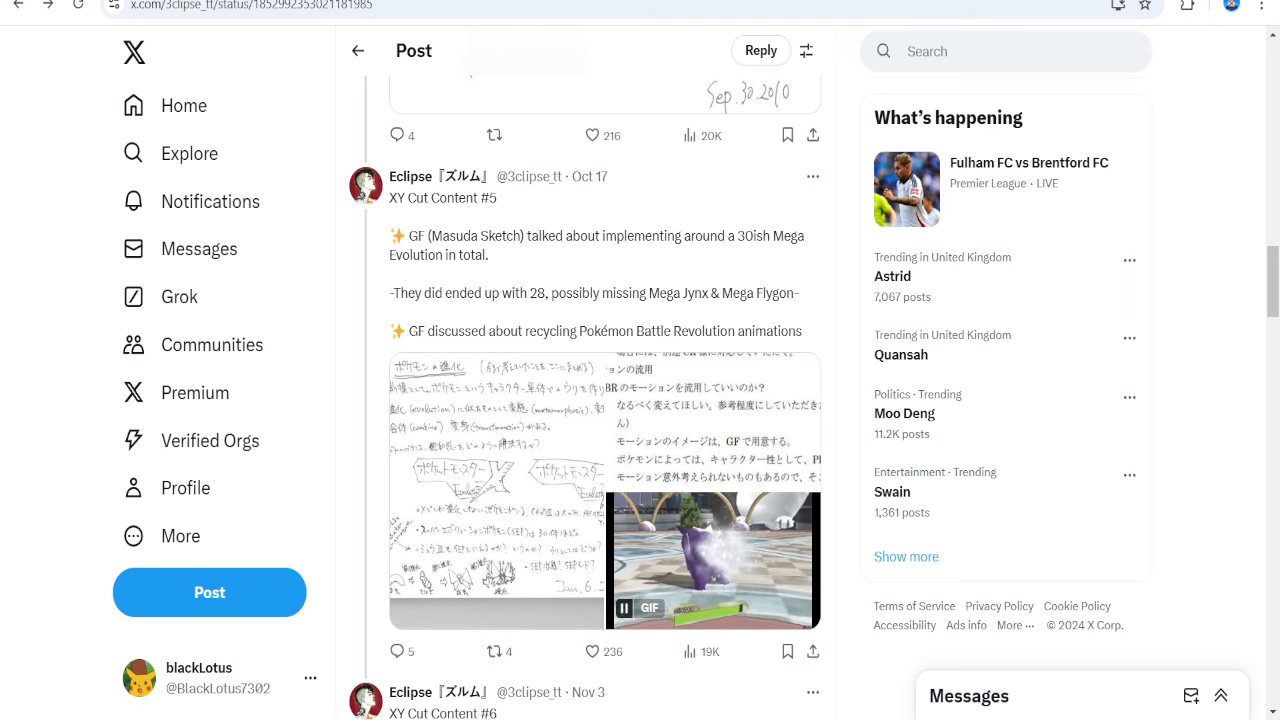
Scroll slightly so XY Cut Content #6 on Zygarde's forms appears below #5
scroll("down", 3)
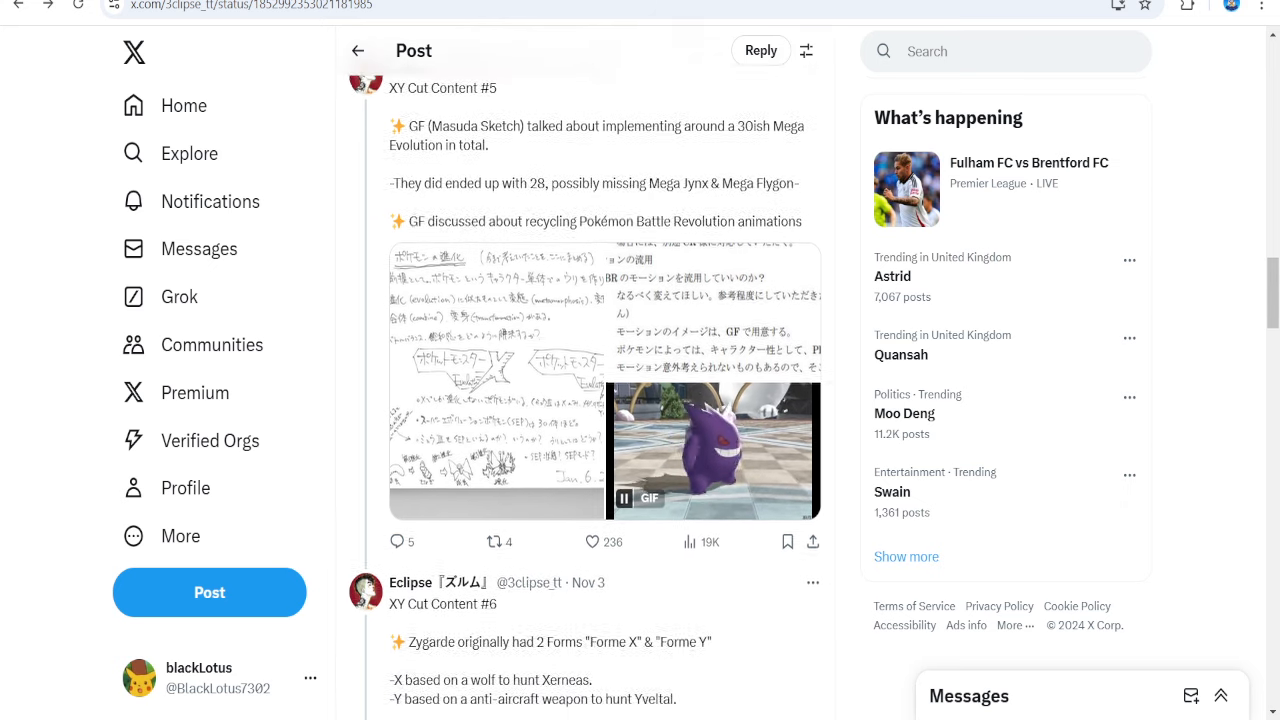
Scroll to XY Cut Content #7 with its Xerneas, Zygarde and Yveltal image
scroll("down", 3)
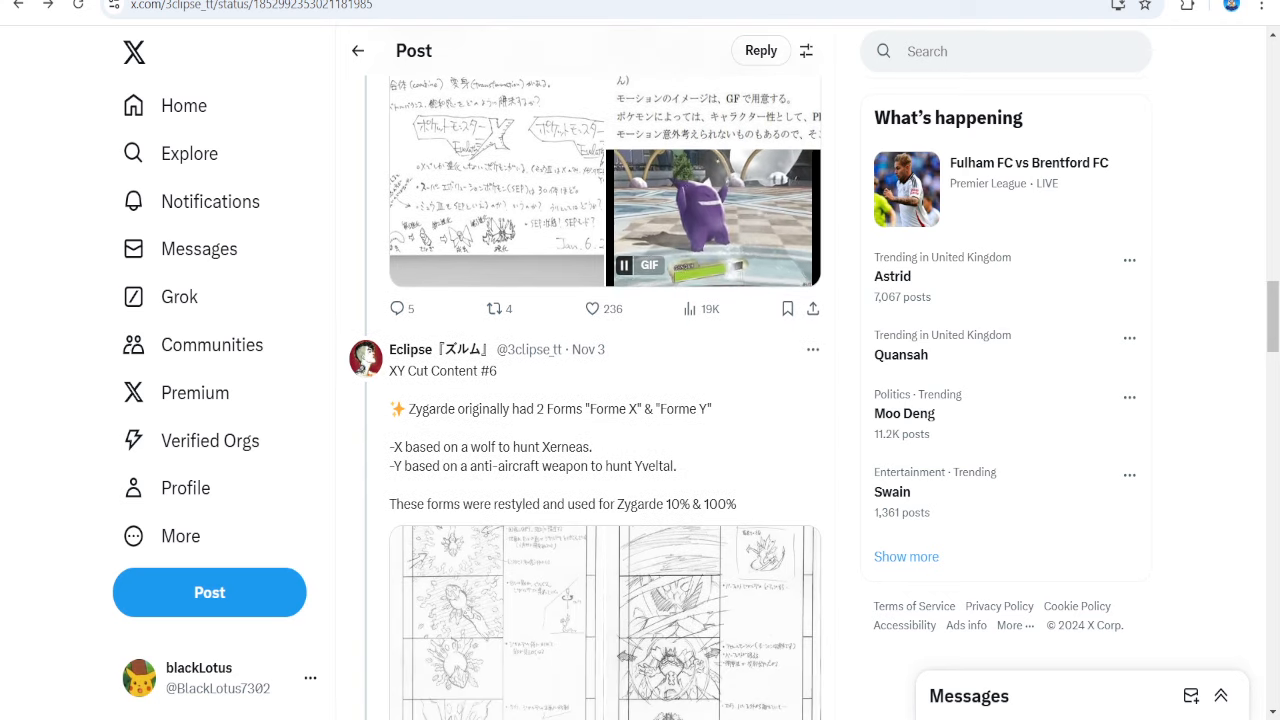
scroll("down", 3)
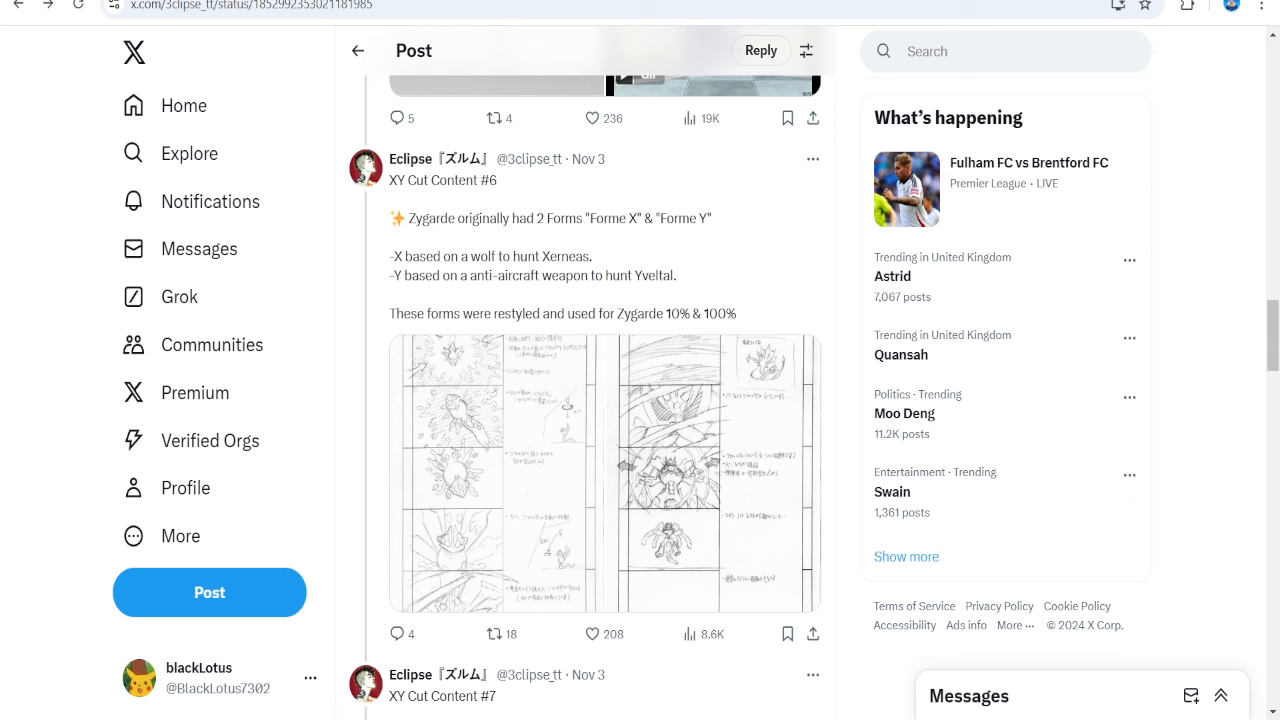
scroll("down", 3)
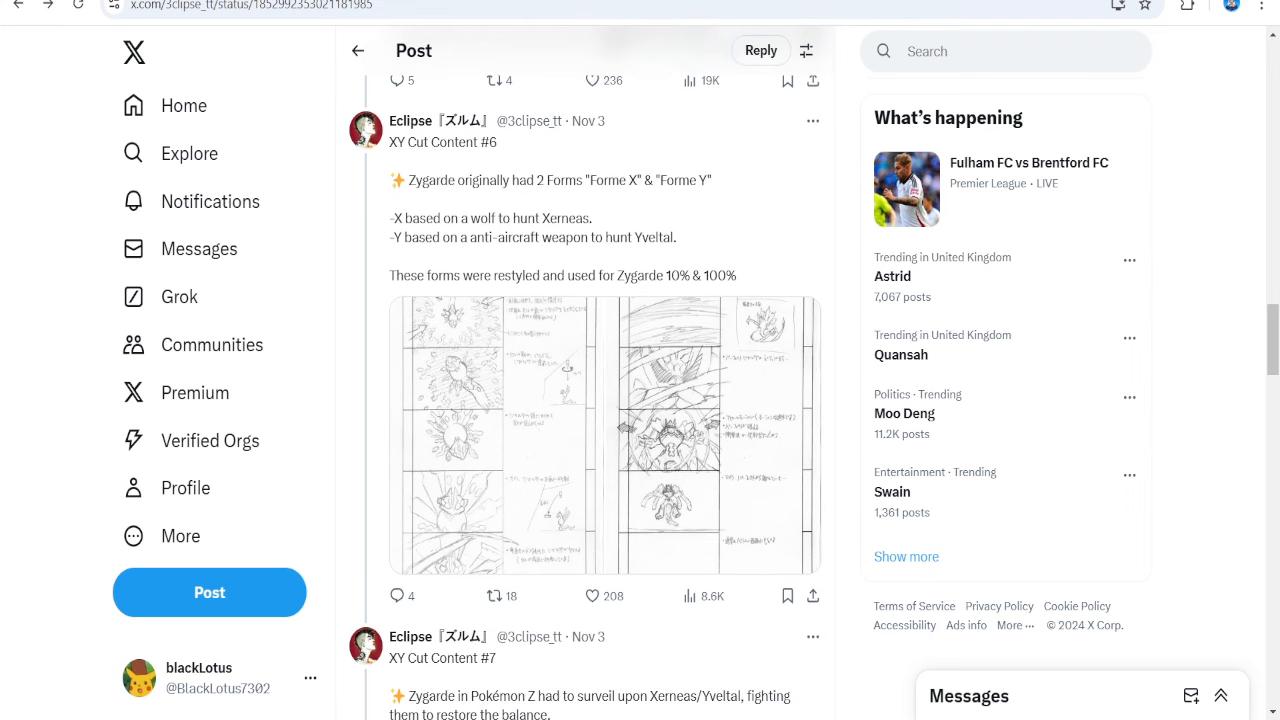
scroll("down", 3)
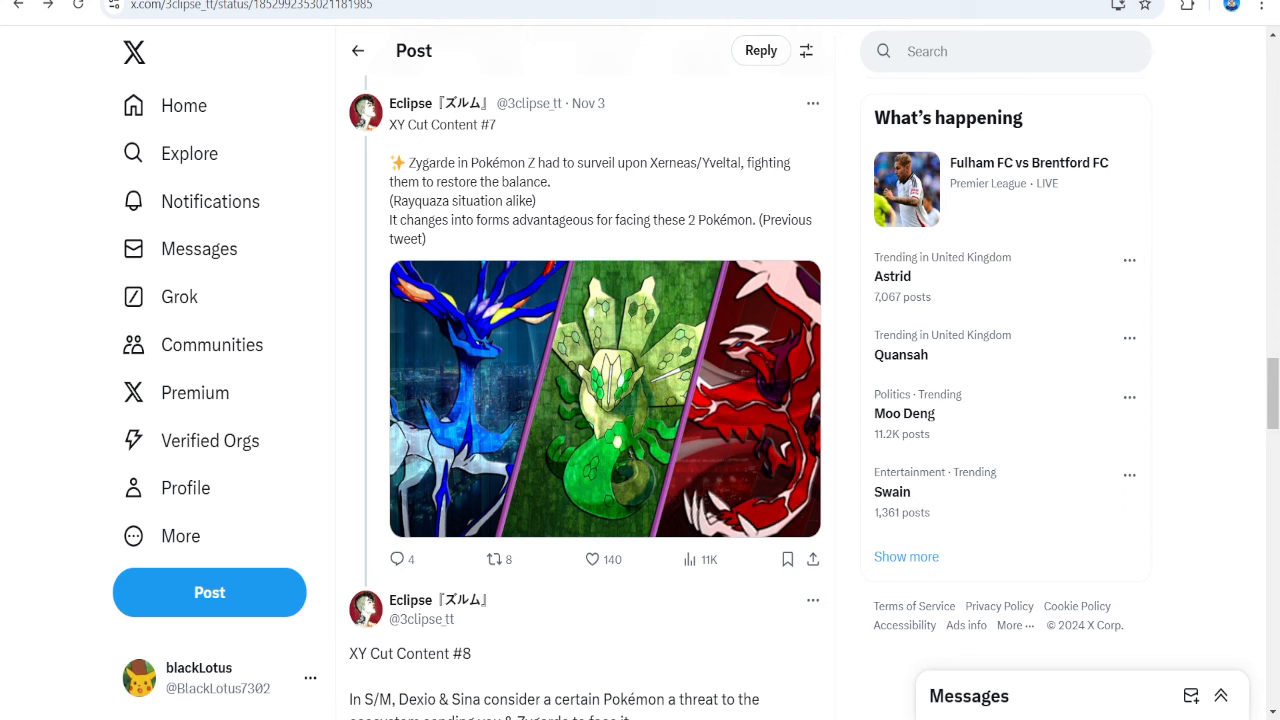
Scroll through XY Cut Content #8 on Resolution Cave and Guzzlord to its screenshot
scroll("down", 3)
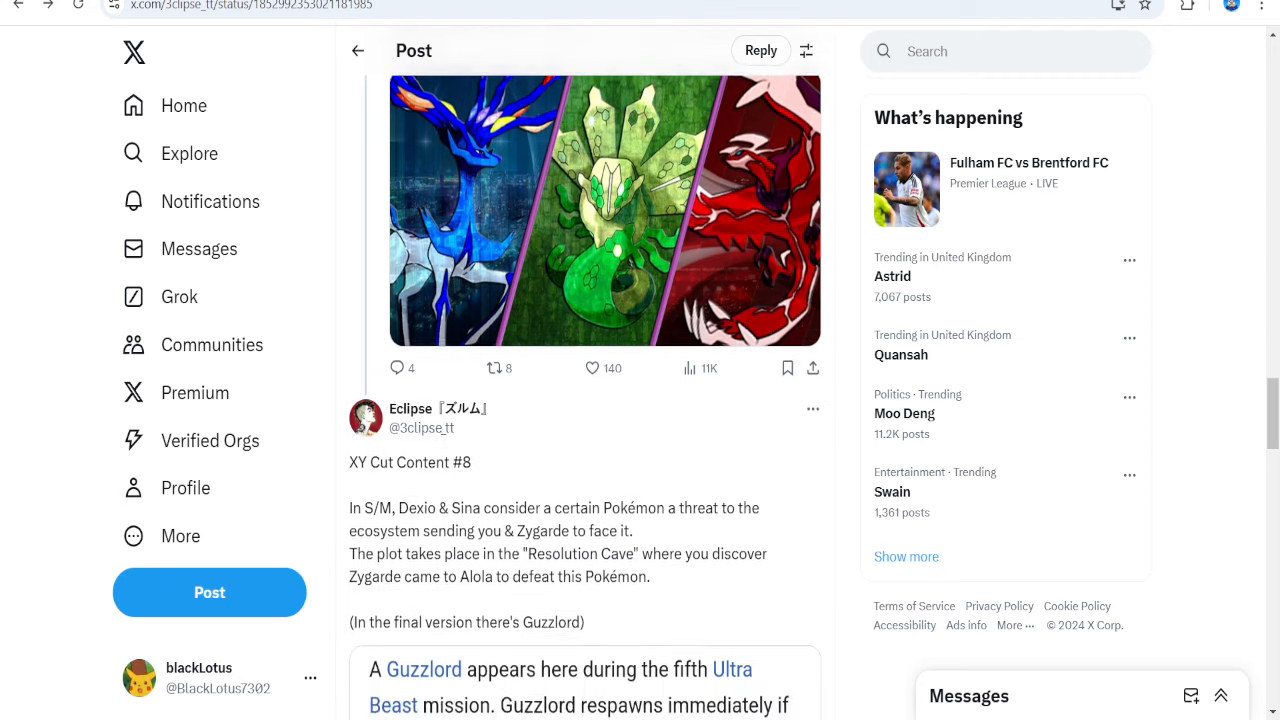
scroll("down", 3)
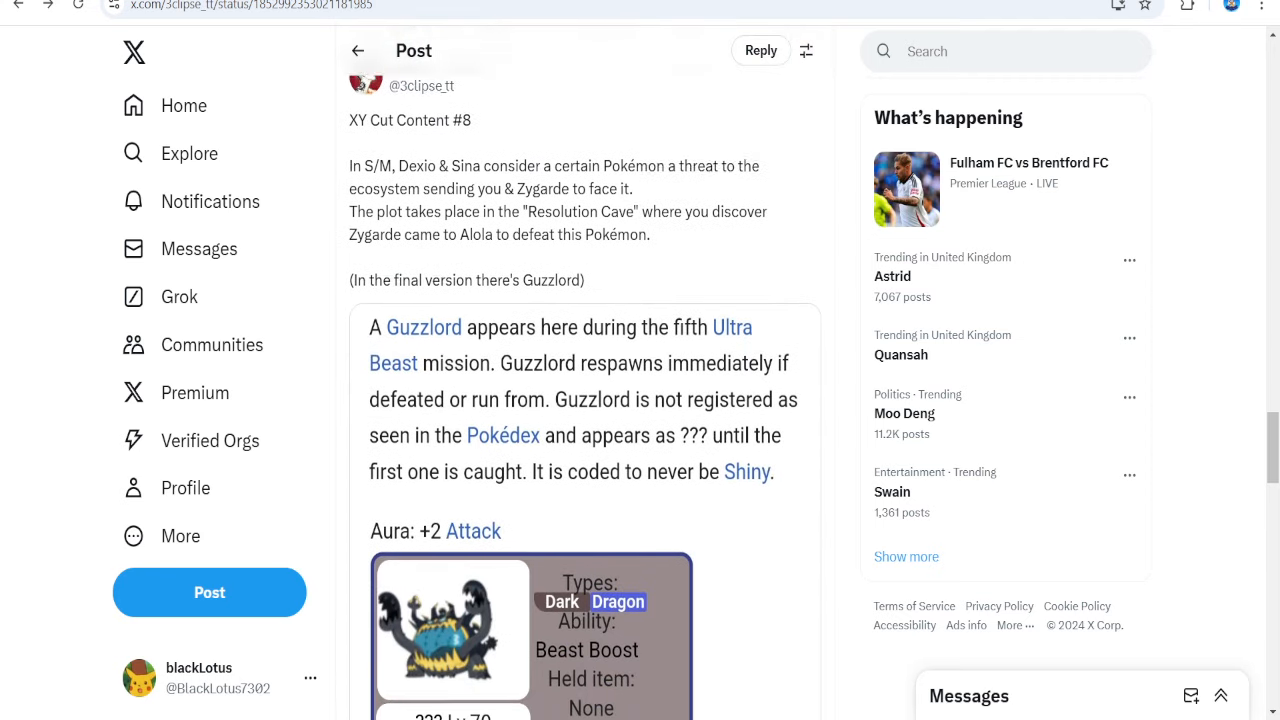
scroll("down", 3)
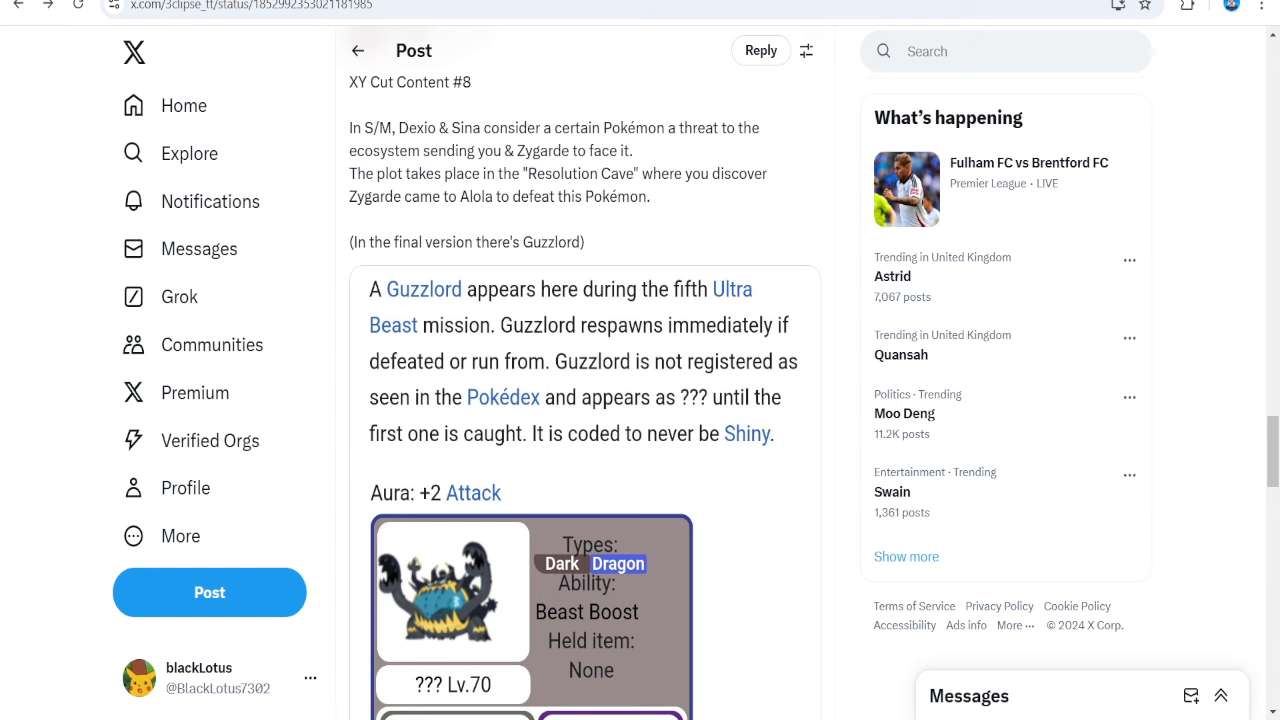
scroll("down", 3)
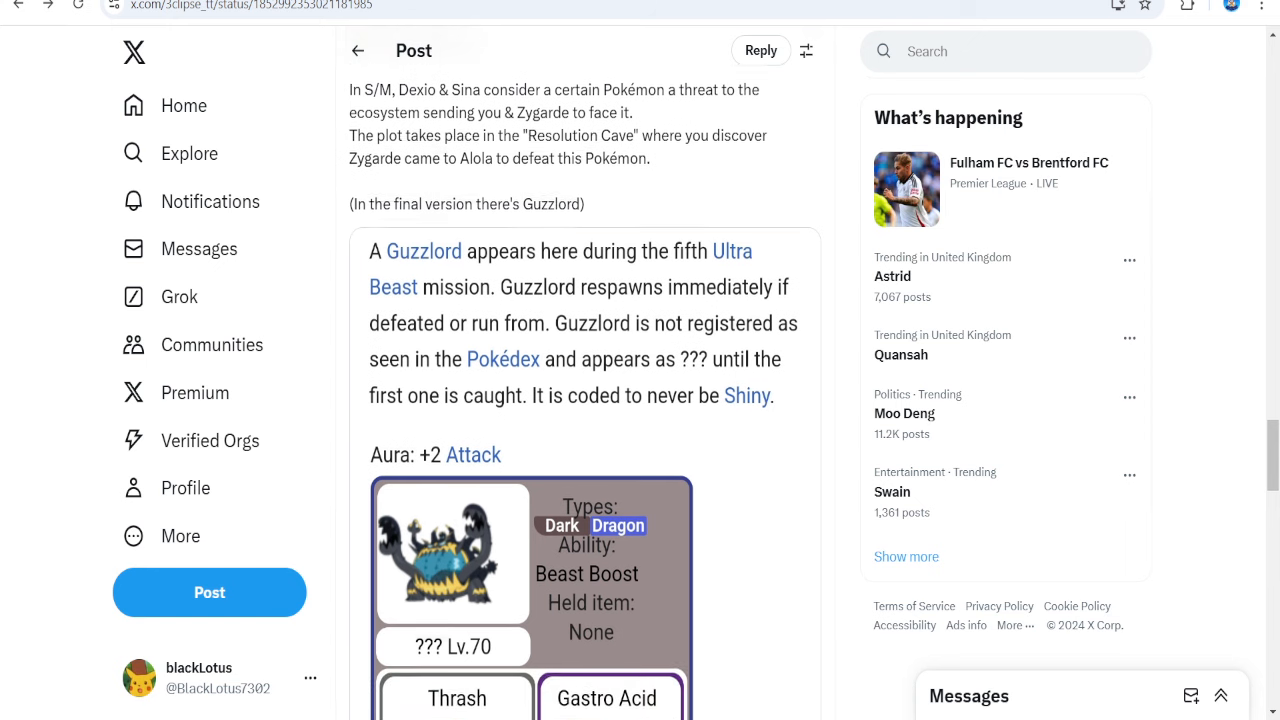
scroll("down", 3)
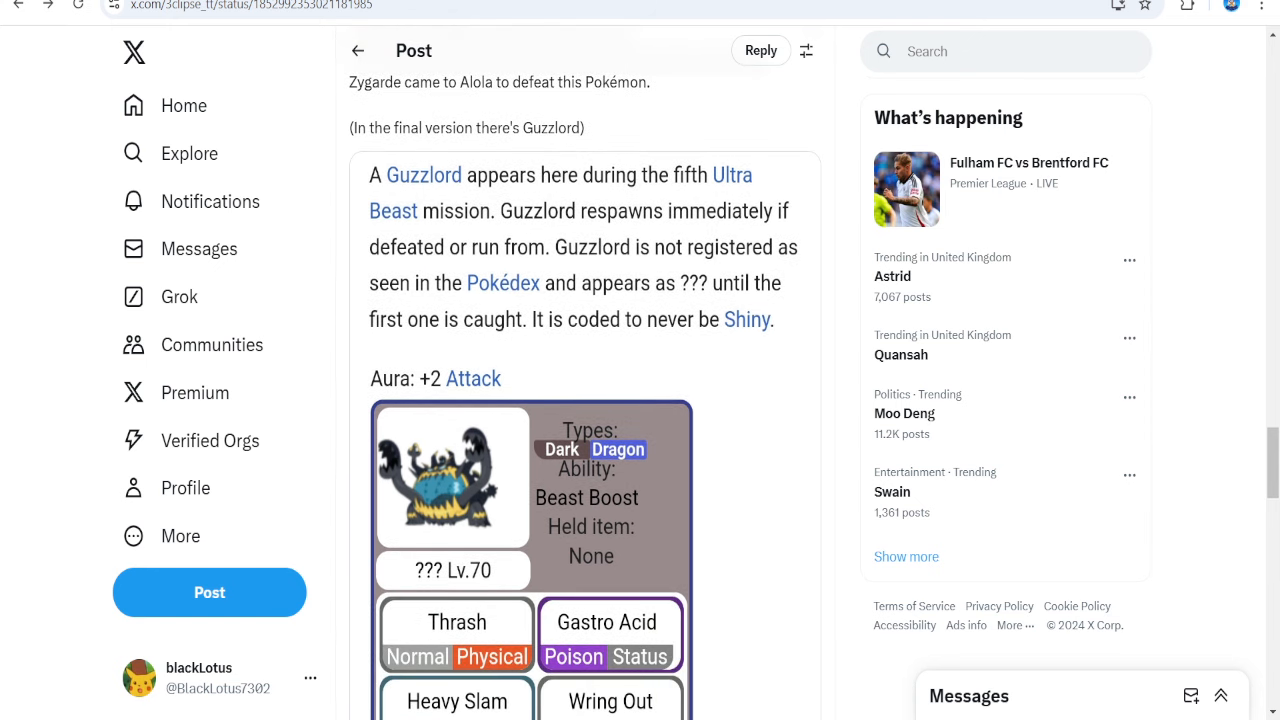
scroll("down", 3)
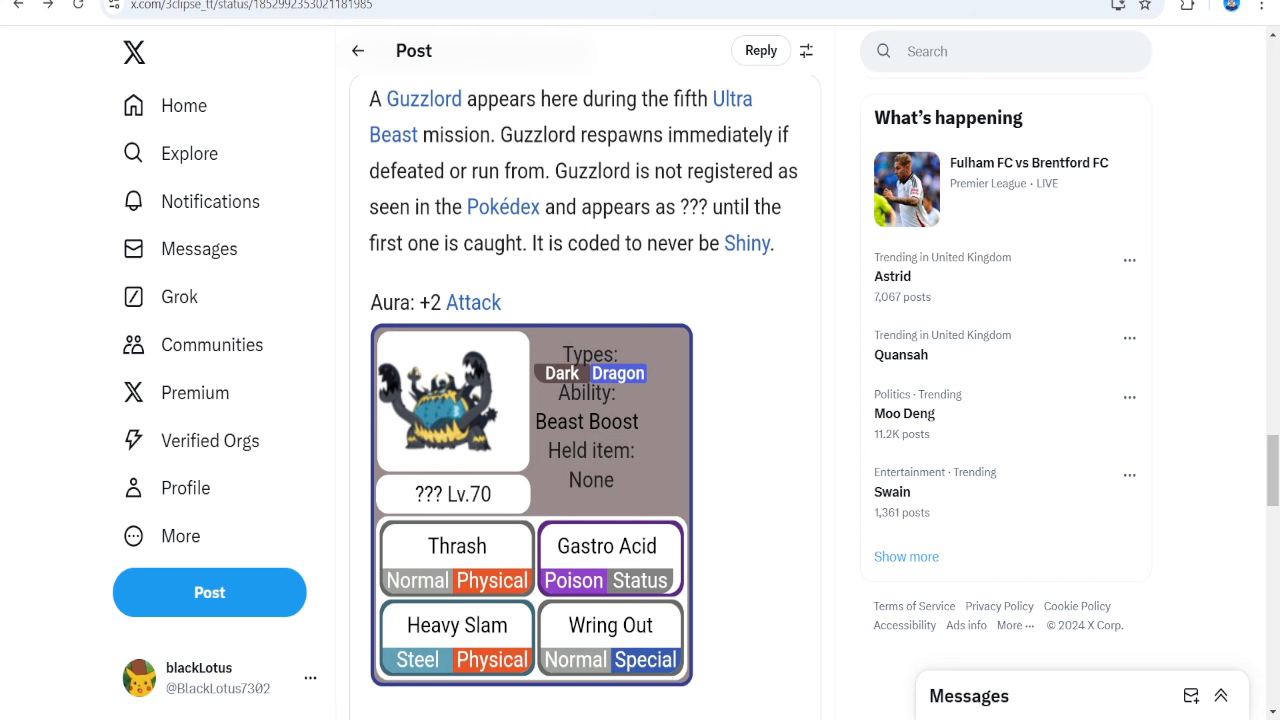
scroll("down", 3)
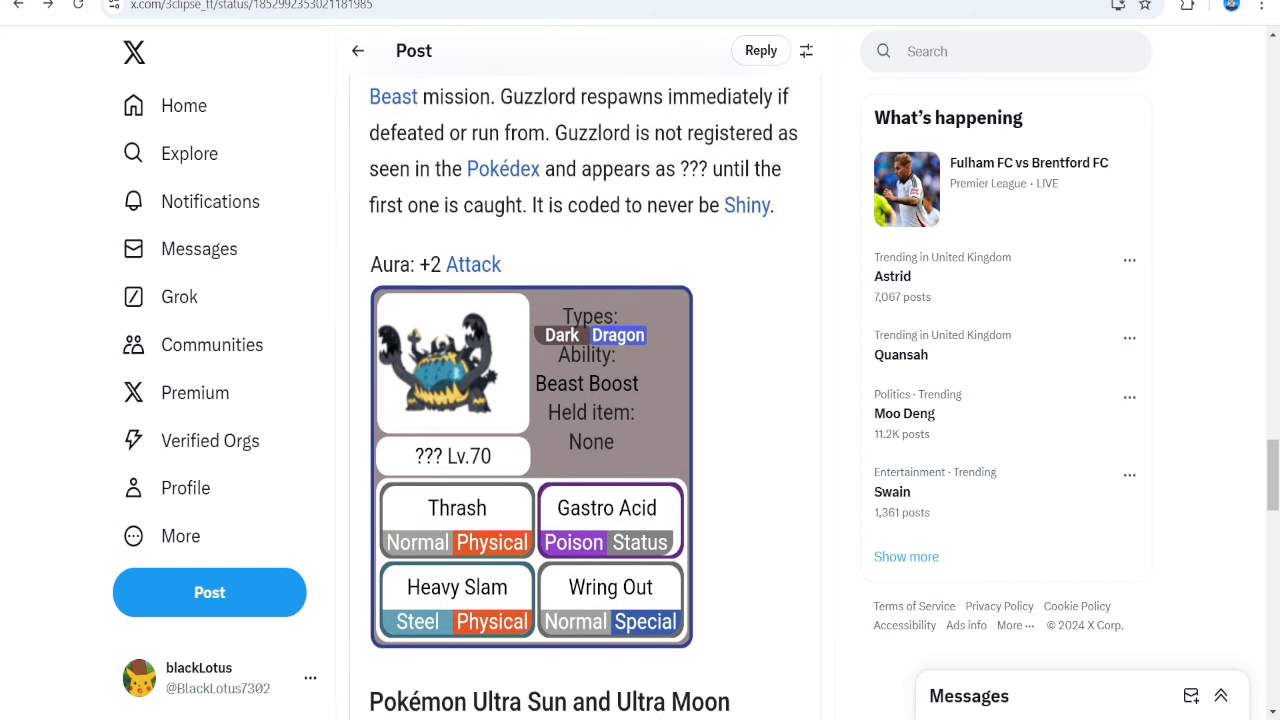
scroll("down", 3)
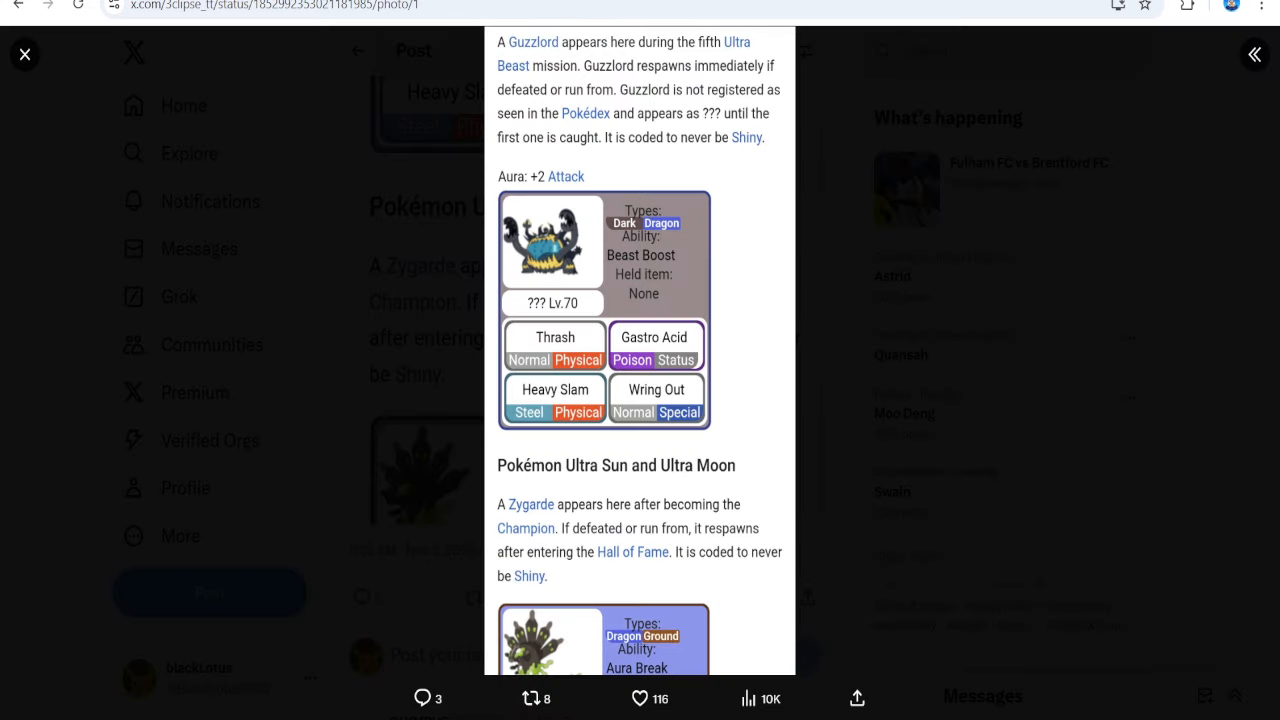
Close the enlarged Guzzlord screenshot and scroll back toward the thread's opening post
left_click(24, 54)
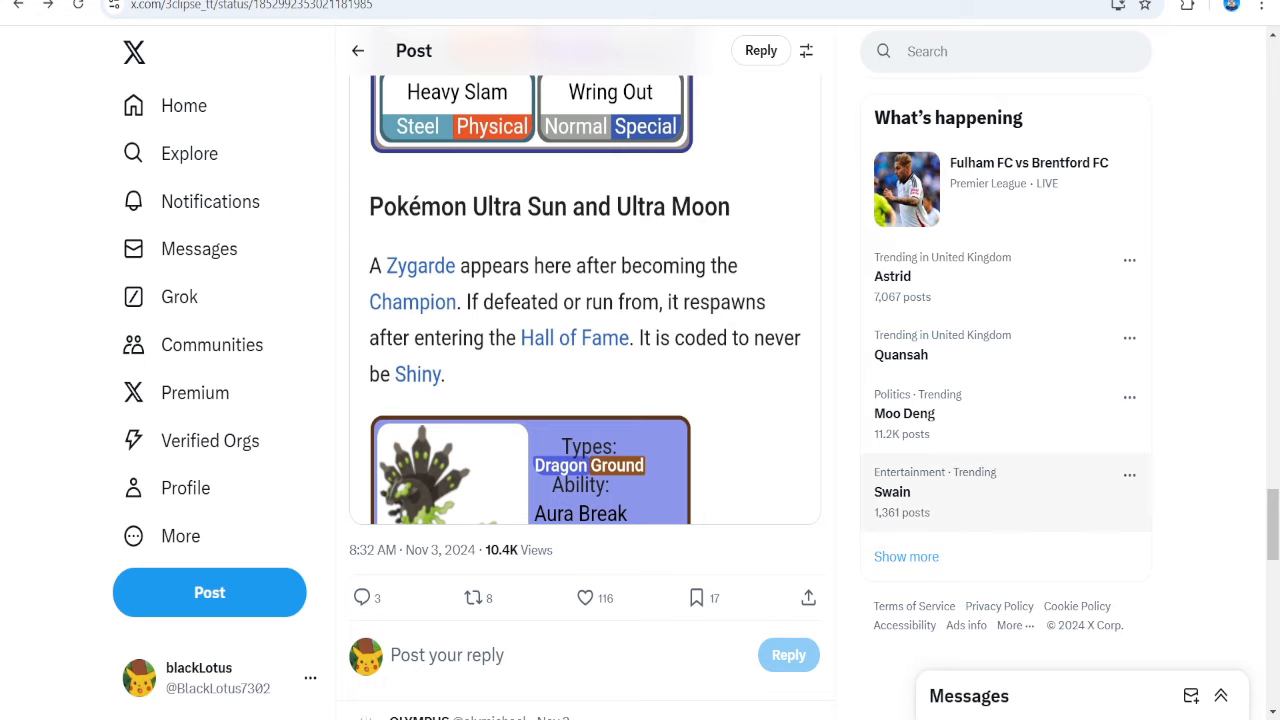
scroll("down", 3)
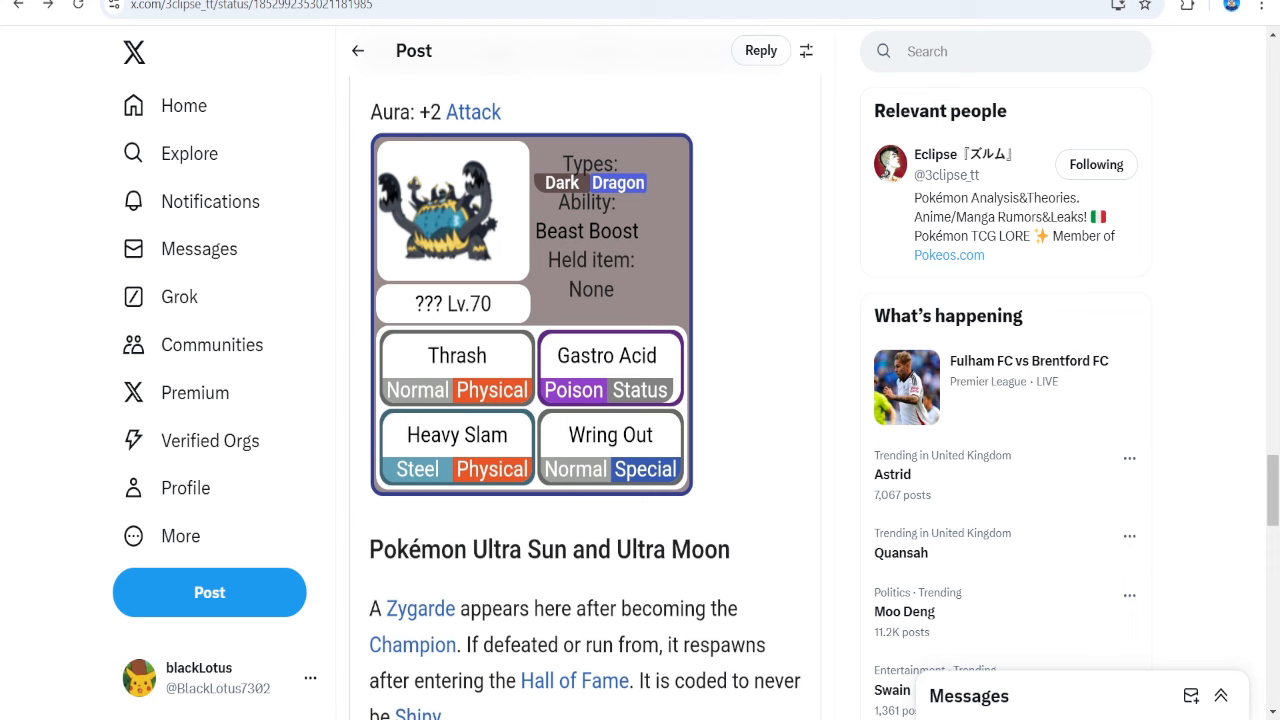
scroll("down", 3)
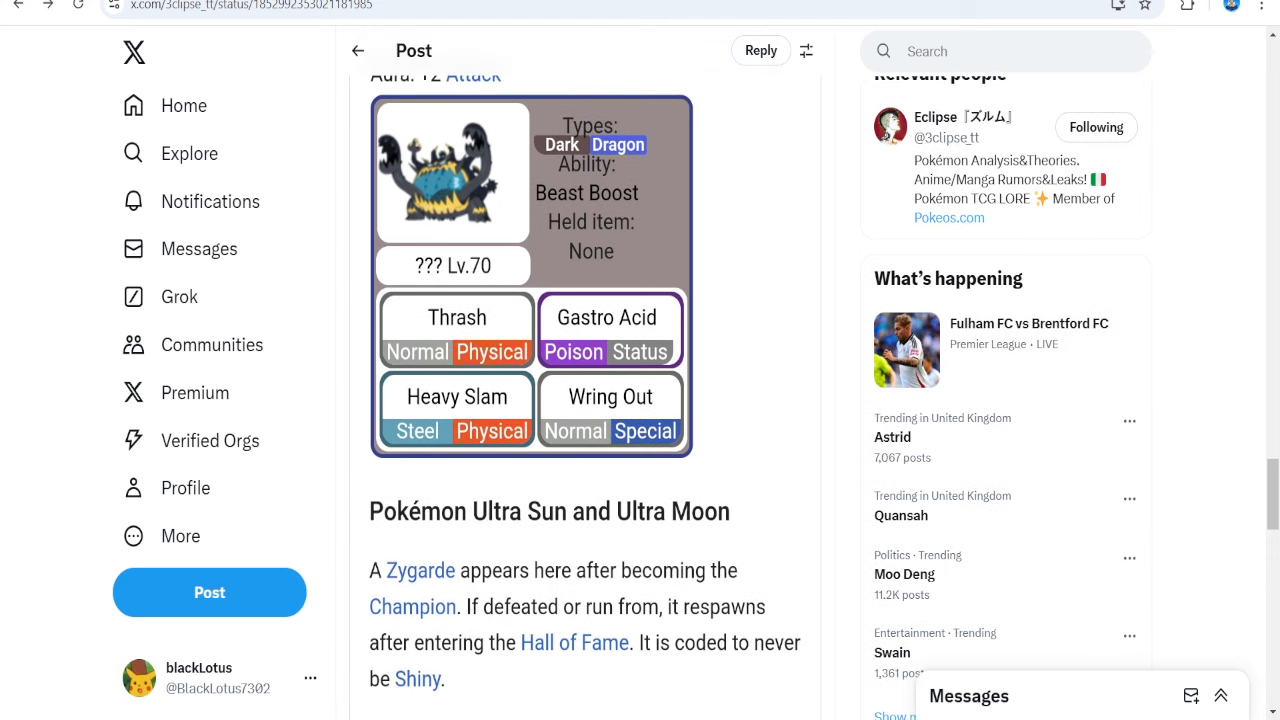
scroll("down", 3)
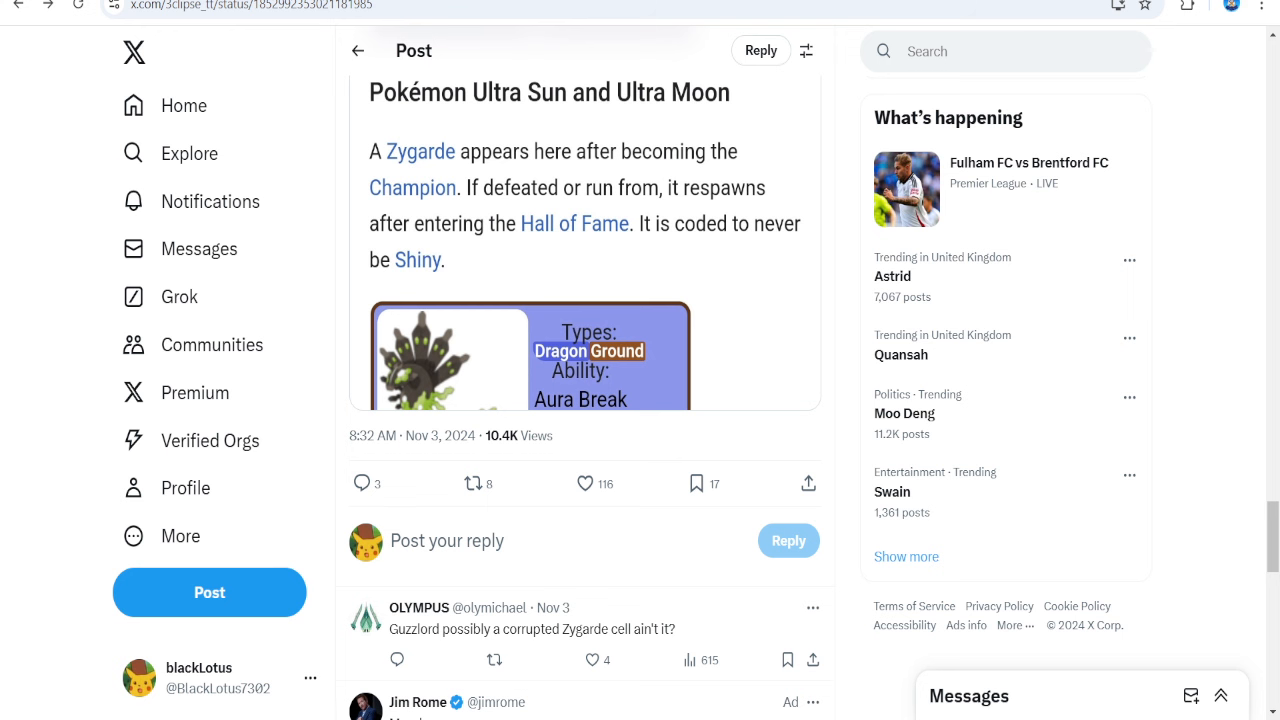
scroll("down", 3)
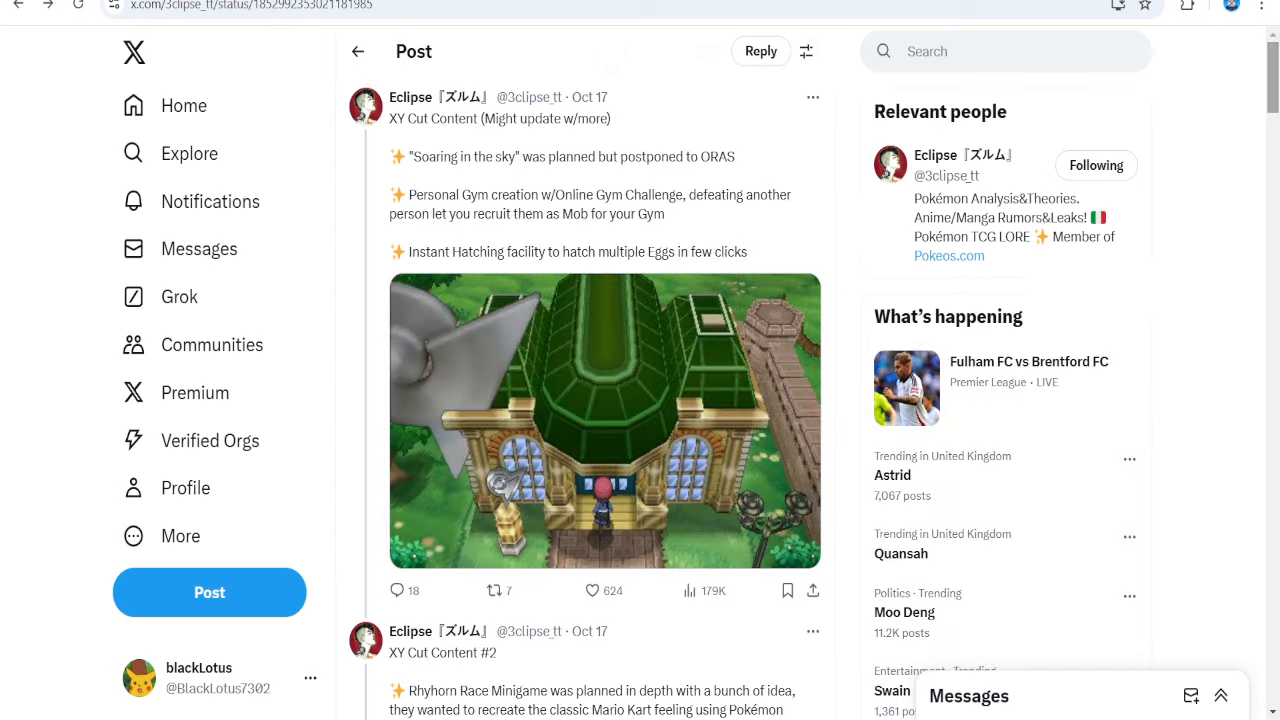
Return to the home feed and scroll to the Centro Leaks Red and Blue art post
left_click(184, 104)
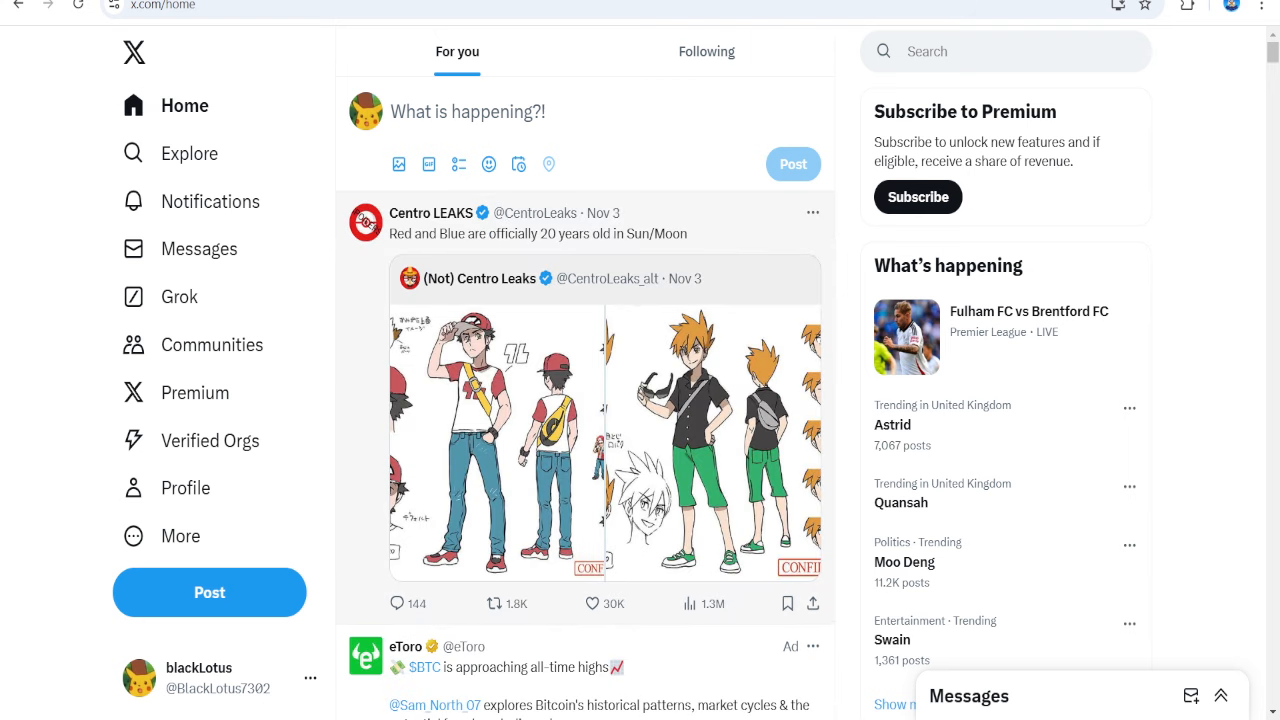
scroll("down", 3)
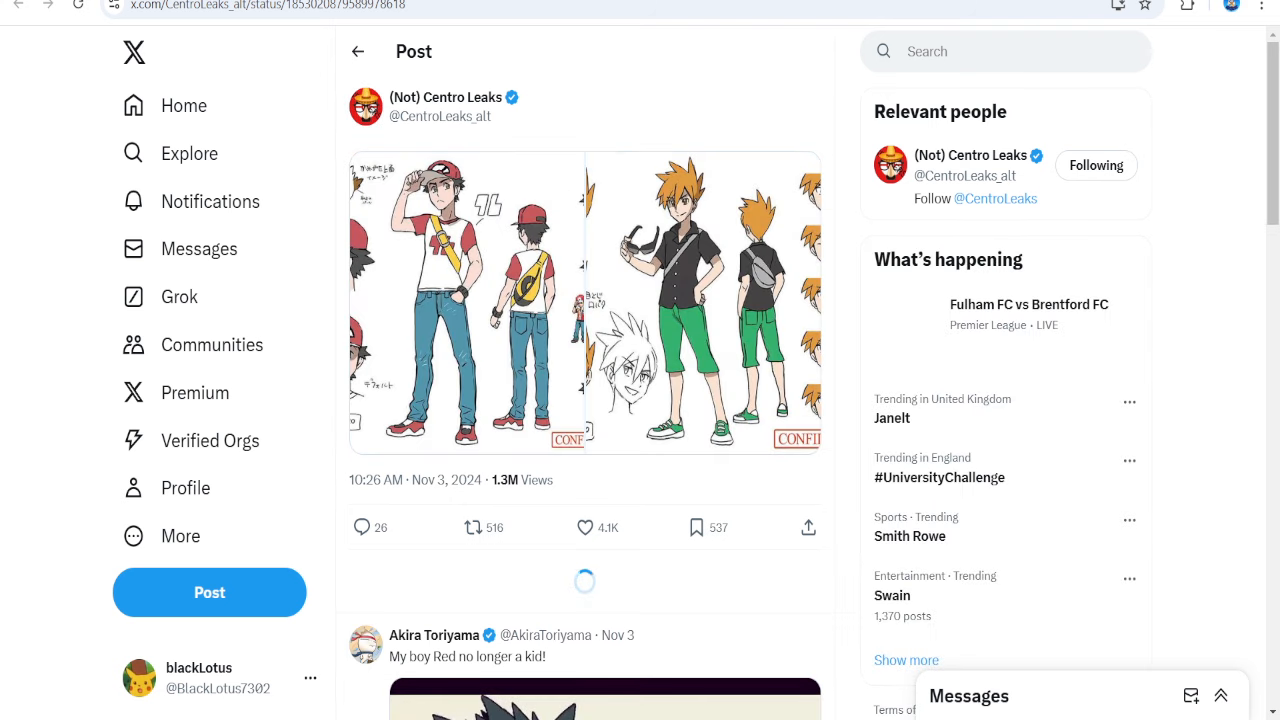
left_click(468, 300)
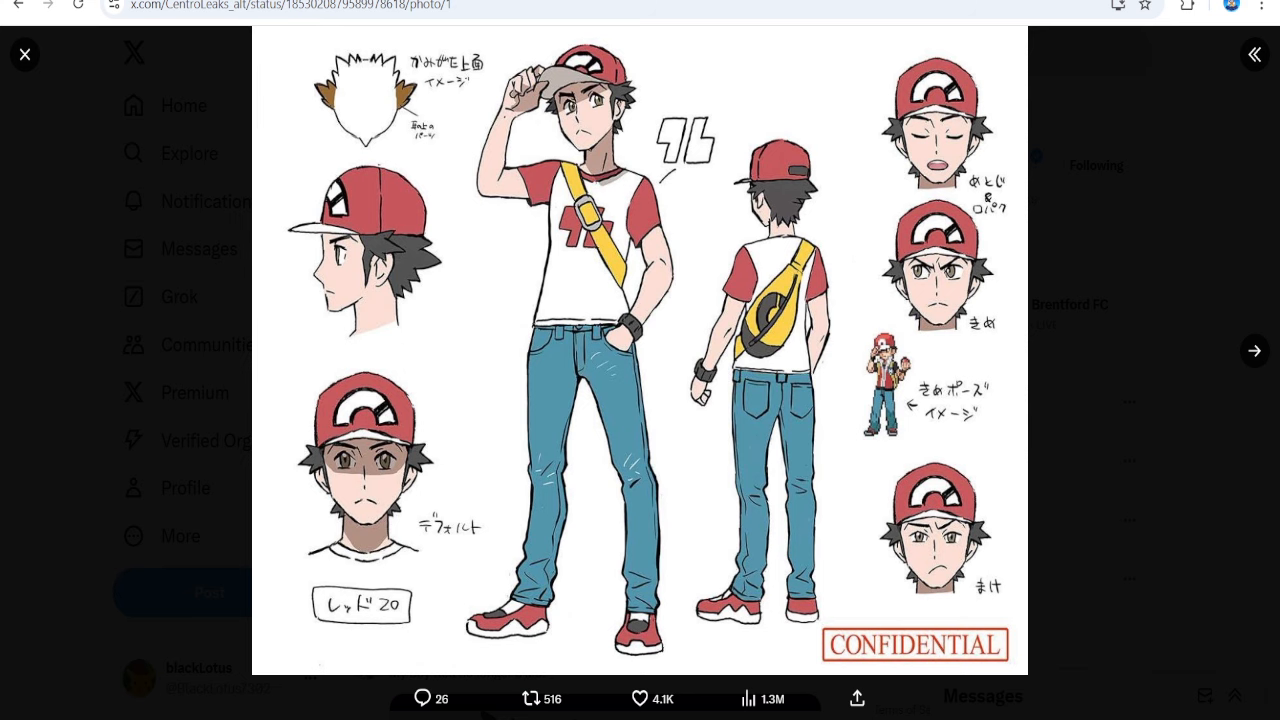
left_click(1254, 350)
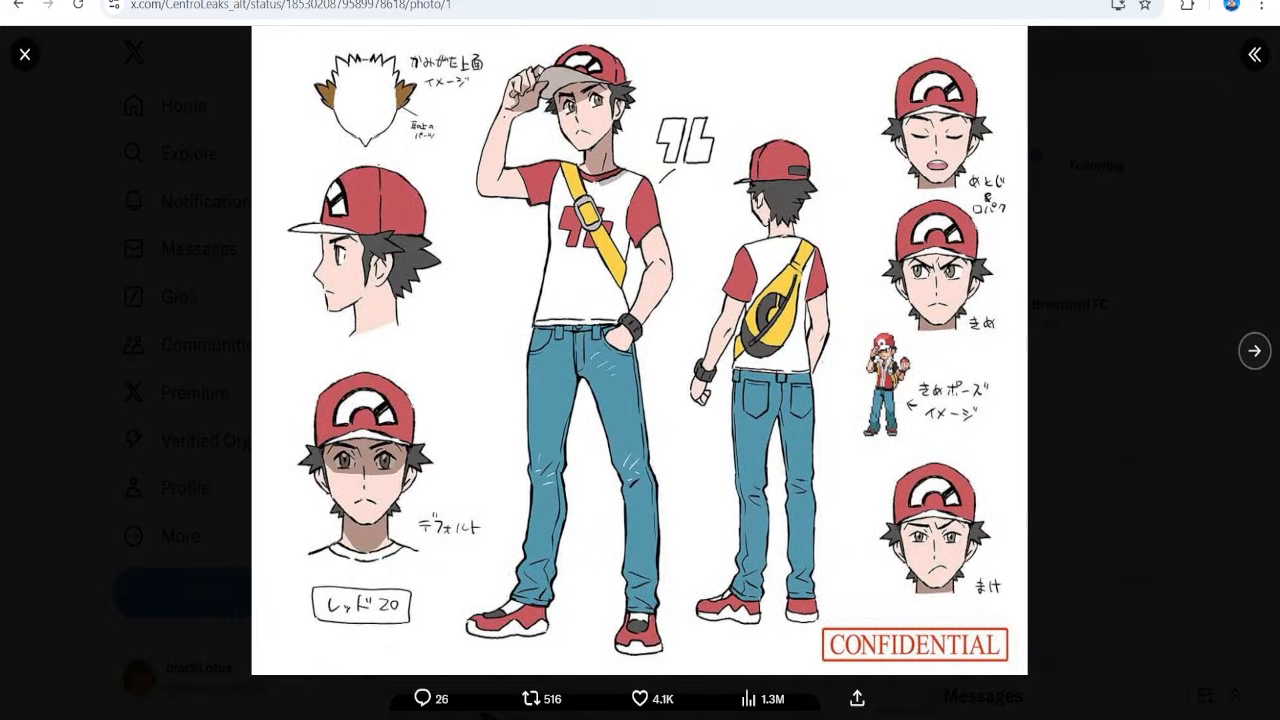
left_click(1254, 350)
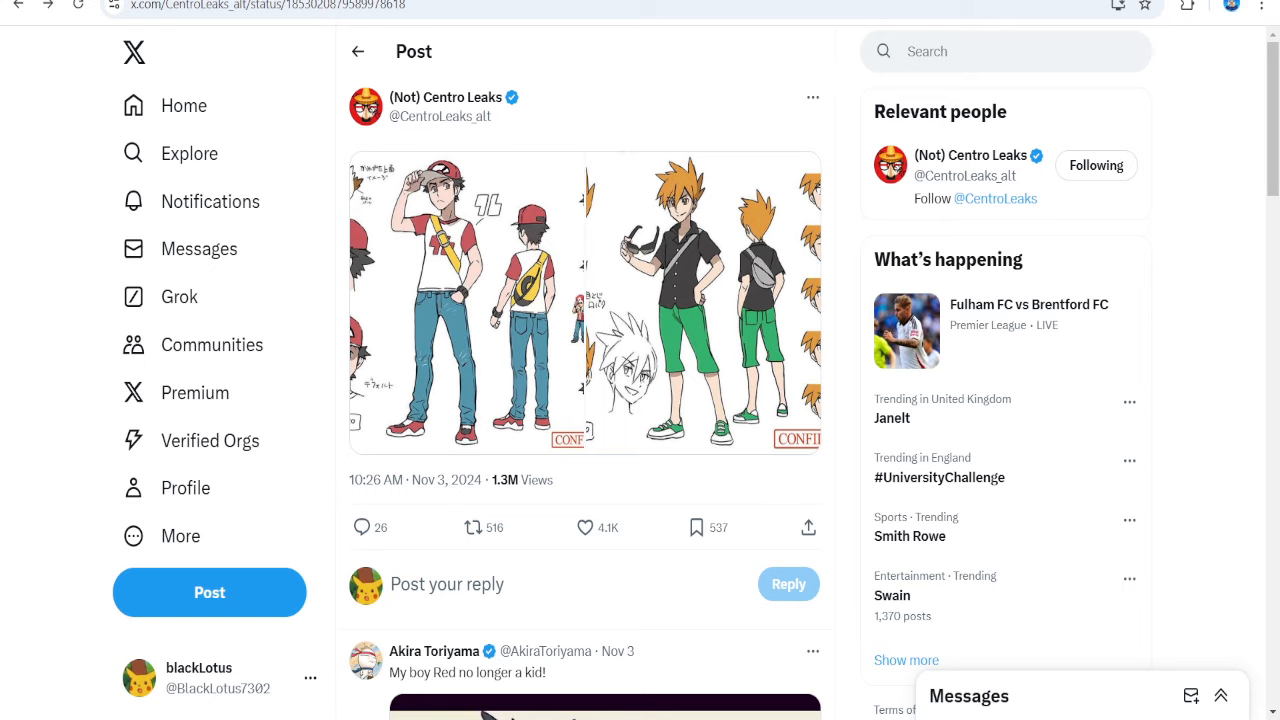
mouse_move(184, 104)
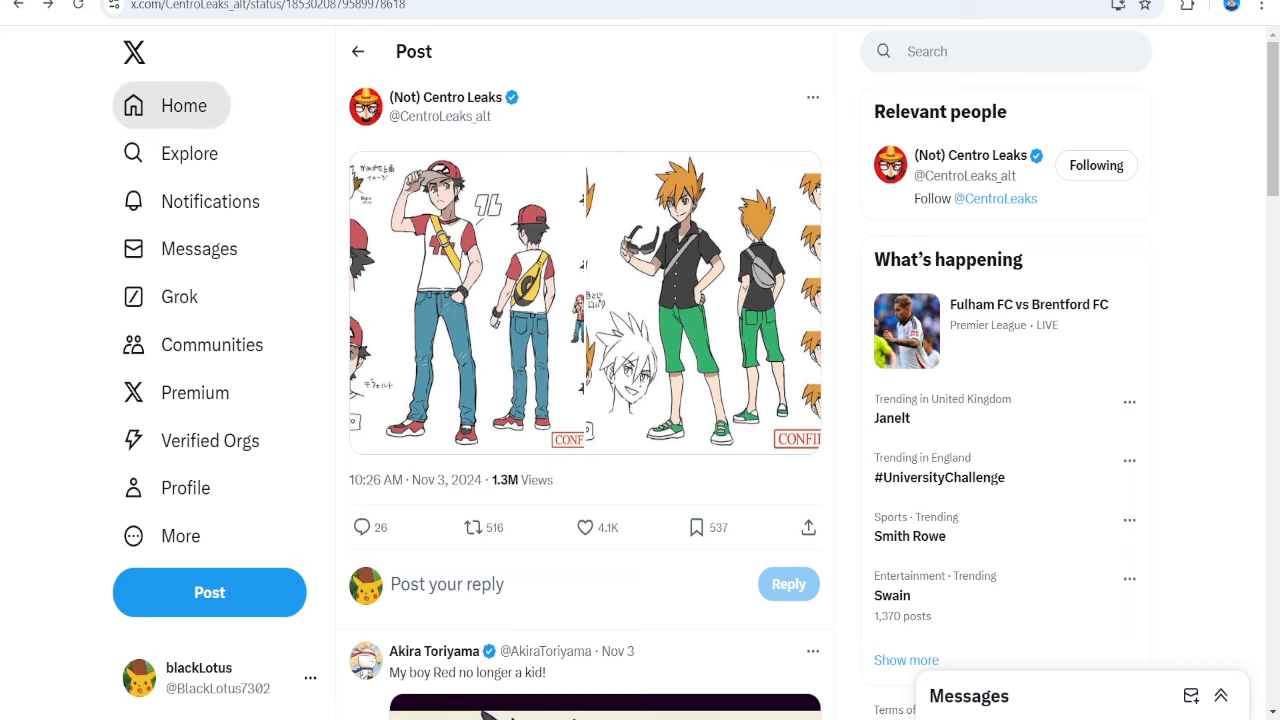
Go back to the home feed and scroll the For you timeline
left_click(184, 104)
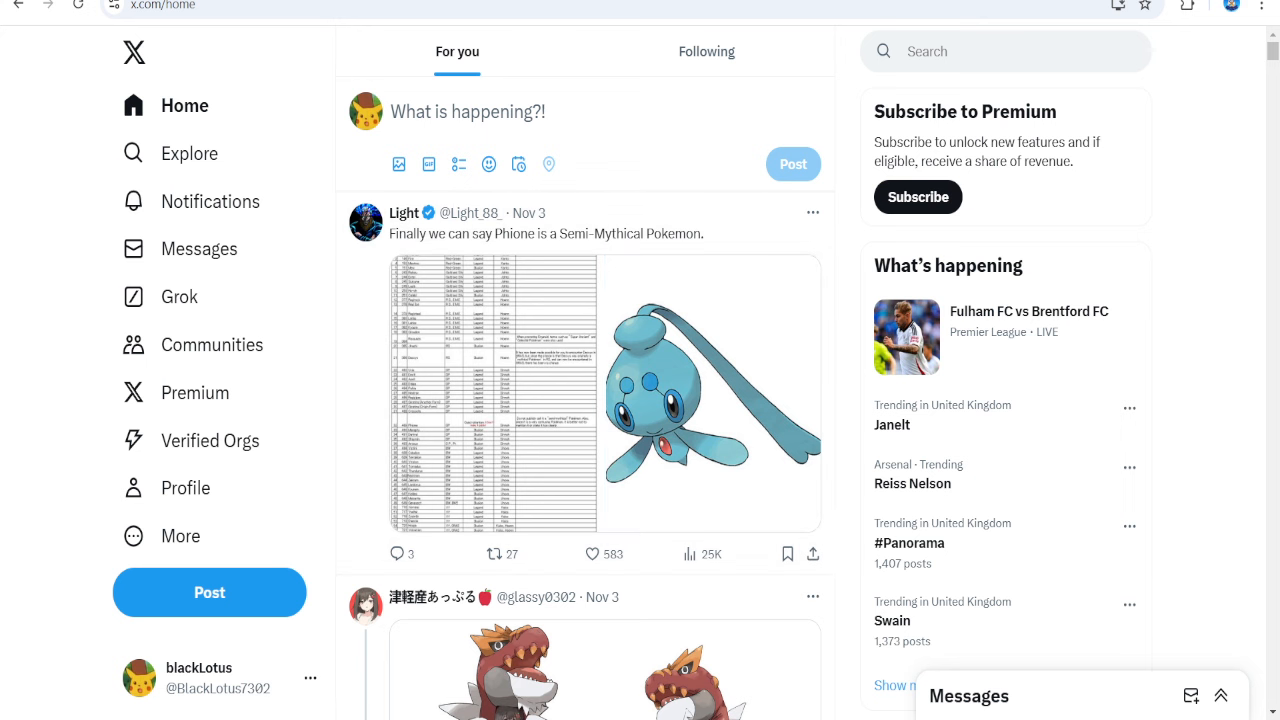
scroll("down", 3)
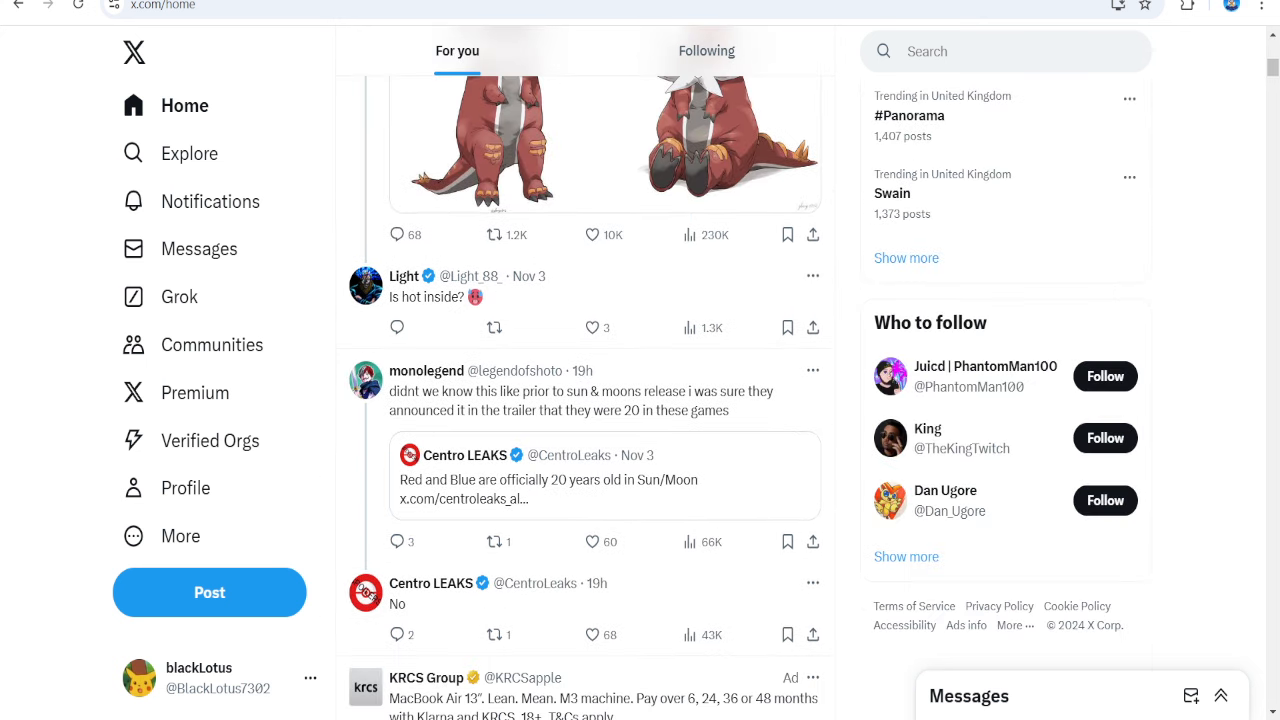